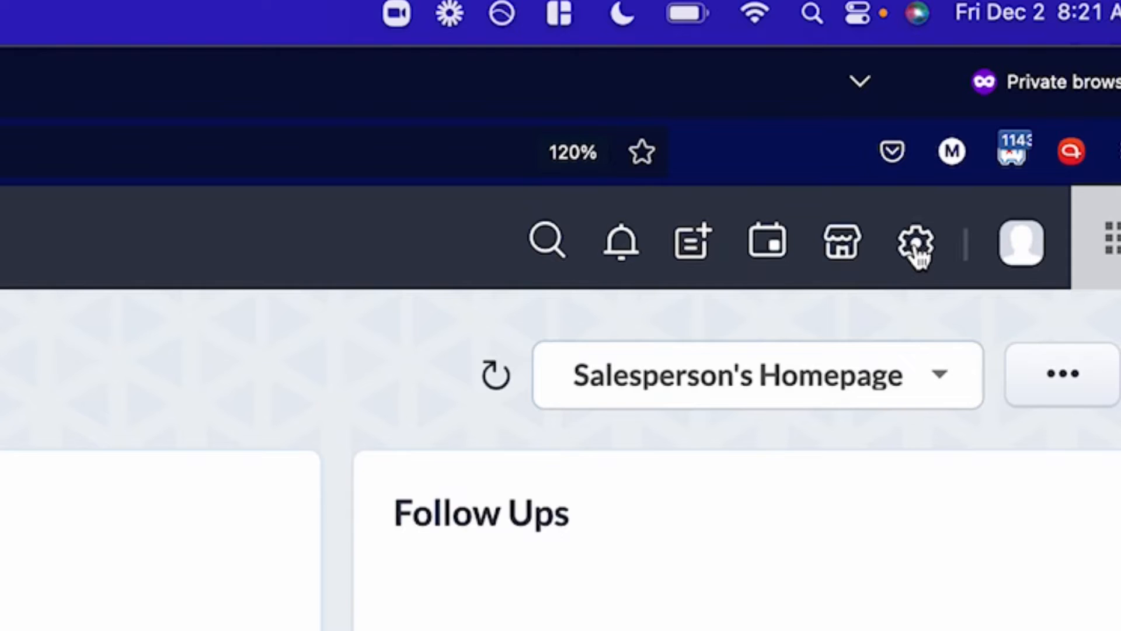
- Go to Setup > Automation > Workflow Rules to see the existing rules
left_click(918, 242)
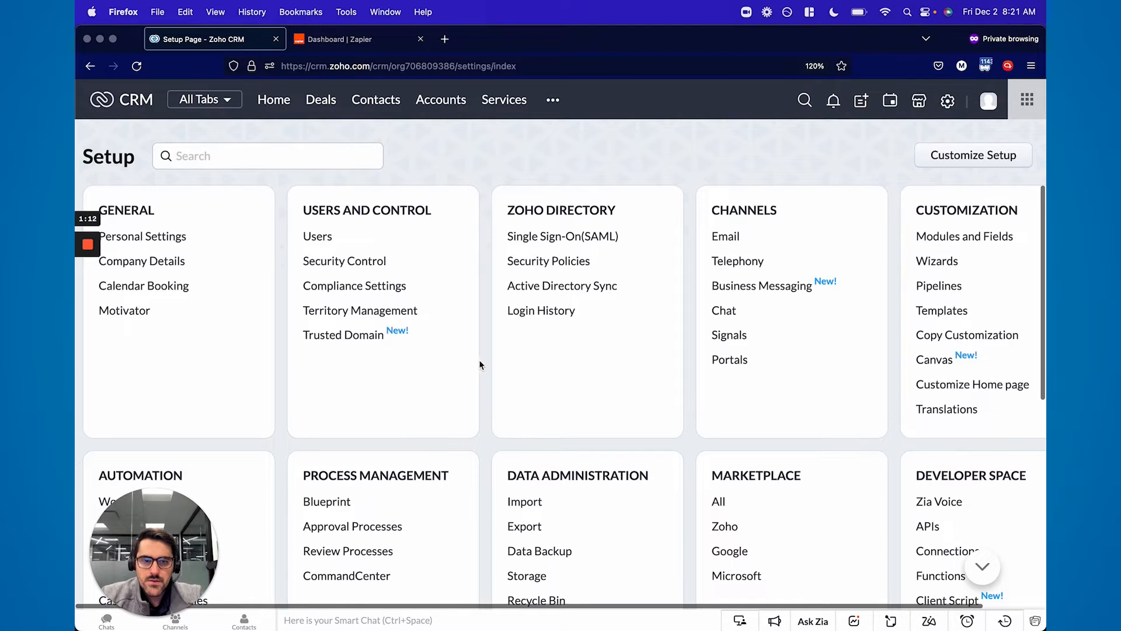
scroll("down", 3)
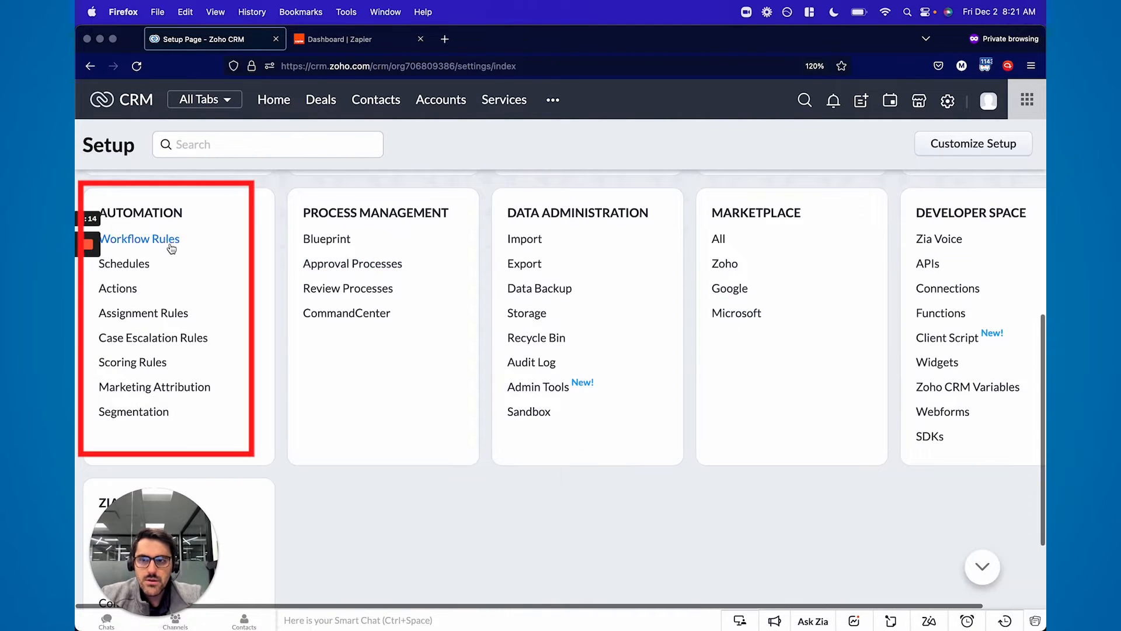
left_click(140, 239)
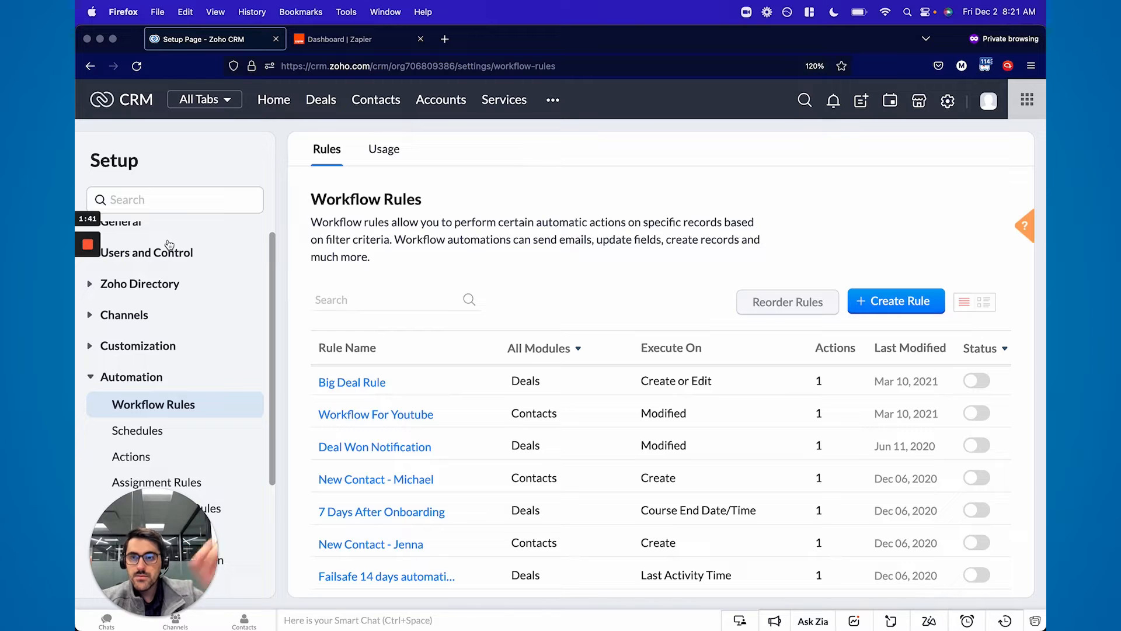
left_click(418, 65)
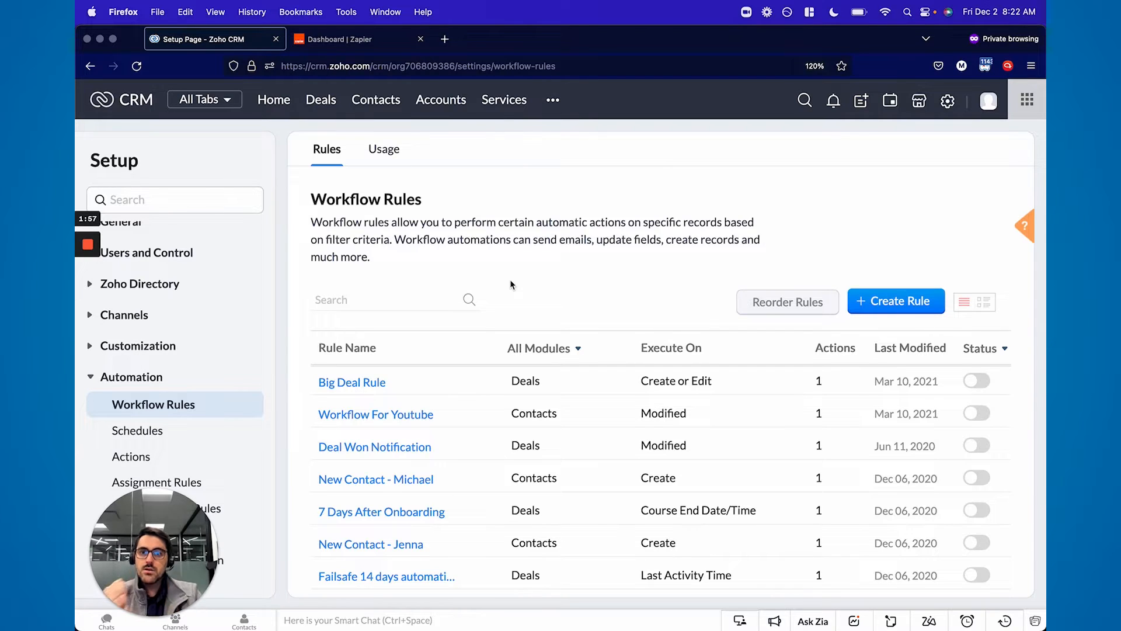
left_click(417, 65)
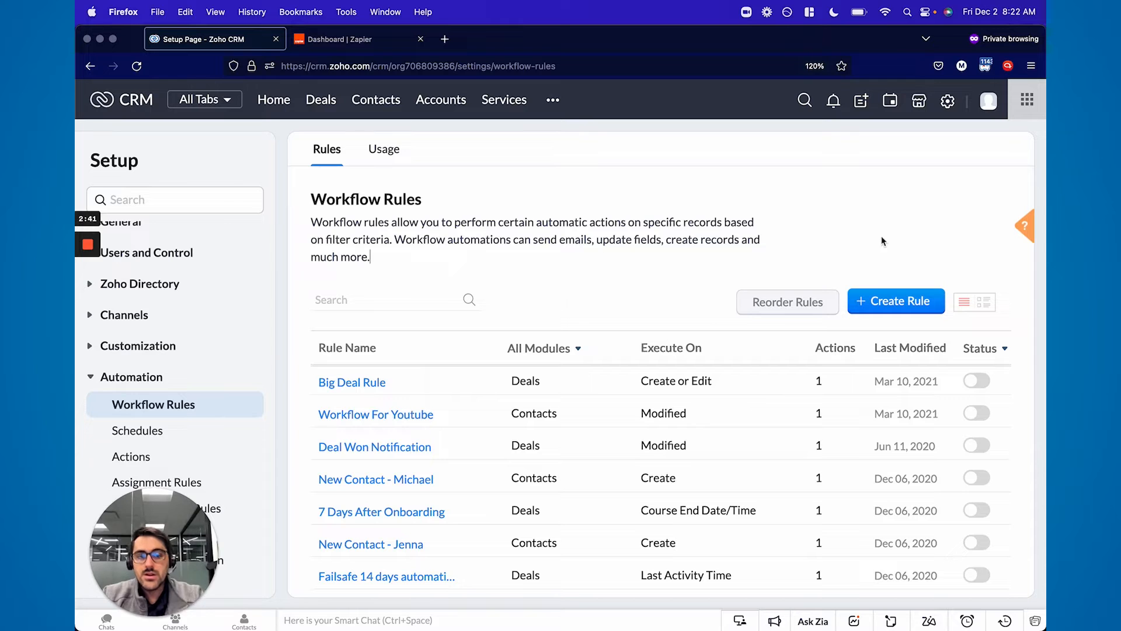
- Create a Deals workflow rule named 'Deal Closed Automation To Zapier' and proceed to its trigger
left_click(896, 300)
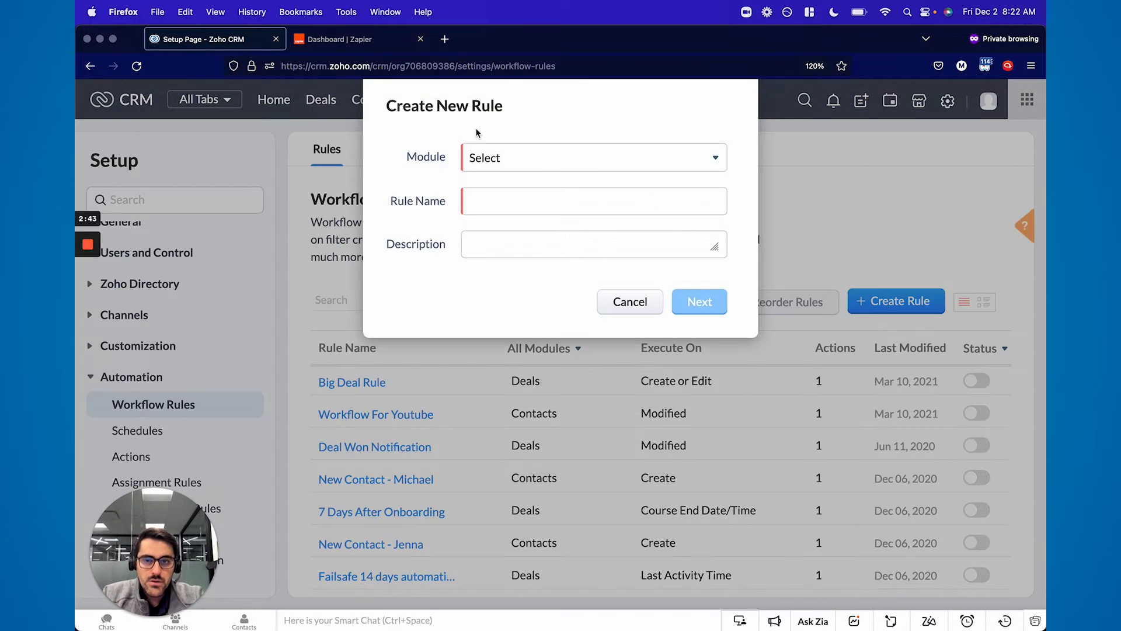
left_click(592, 156)
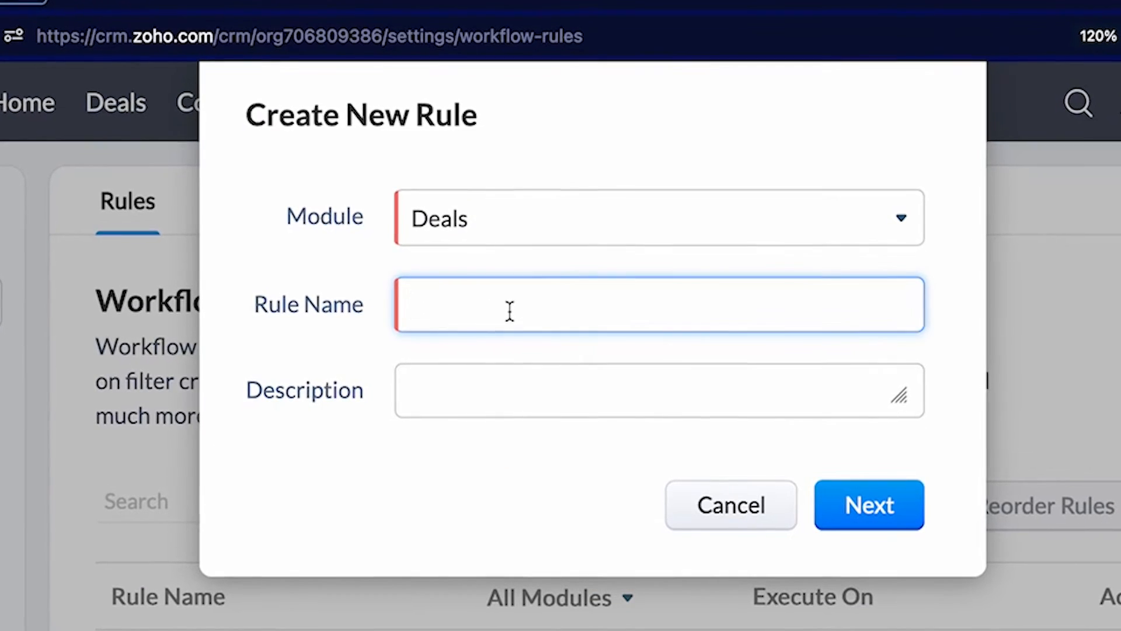
type("Deal Closed Automation To Zapi")
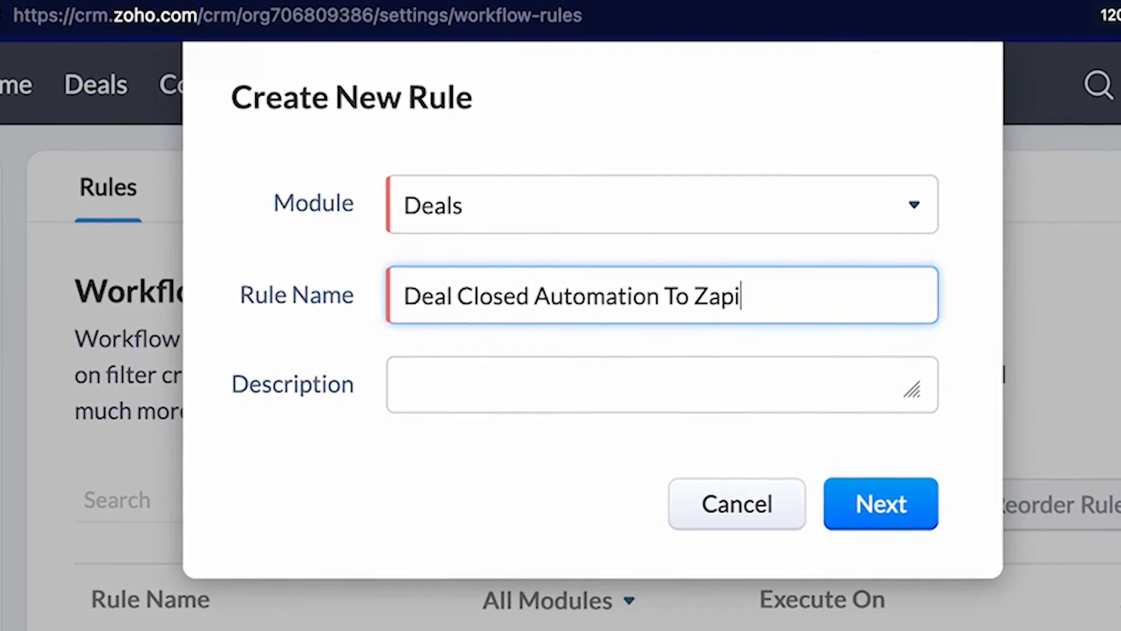
left_click(881, 503)
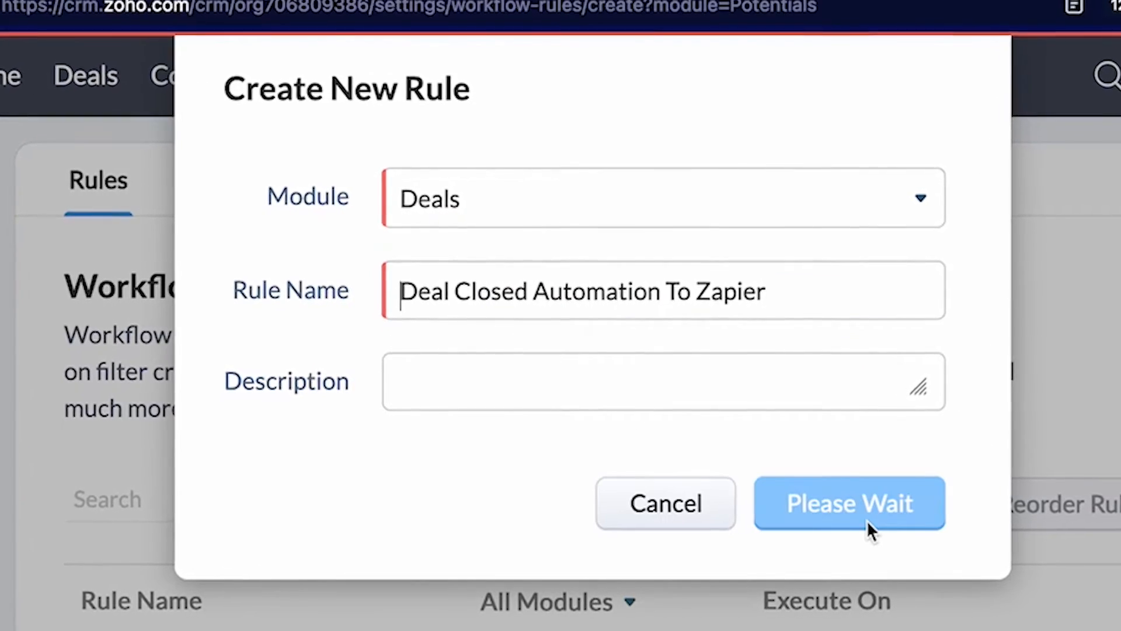
left_click(849, 502)
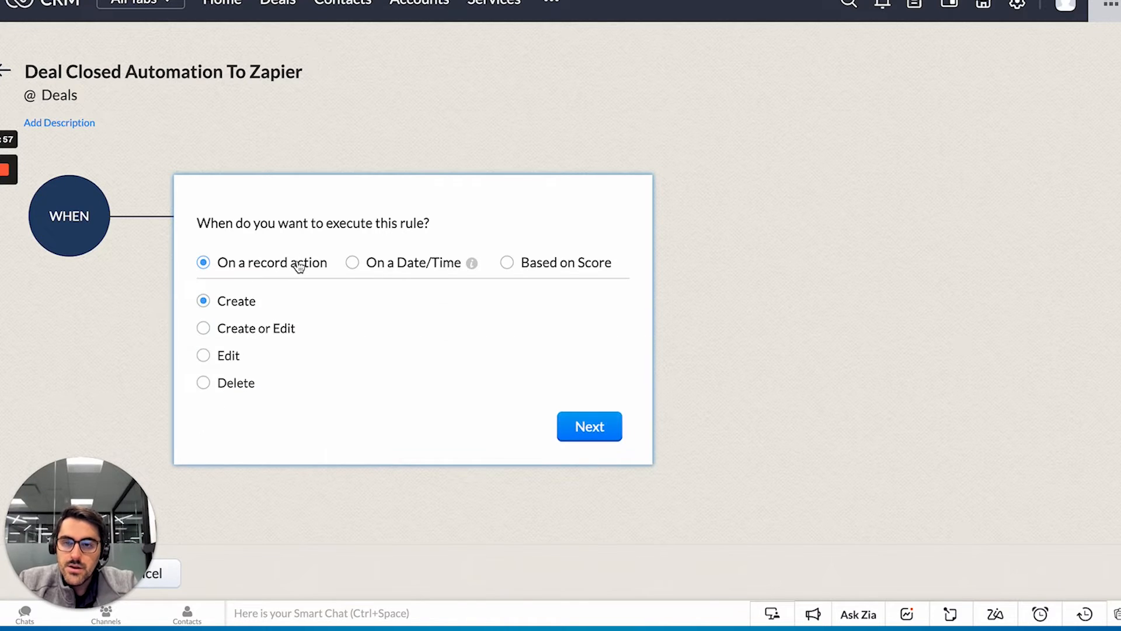
- Trigger the rule on Edit when the Stage field is modified to Closed Won, for all deals
left_click(204, 355)
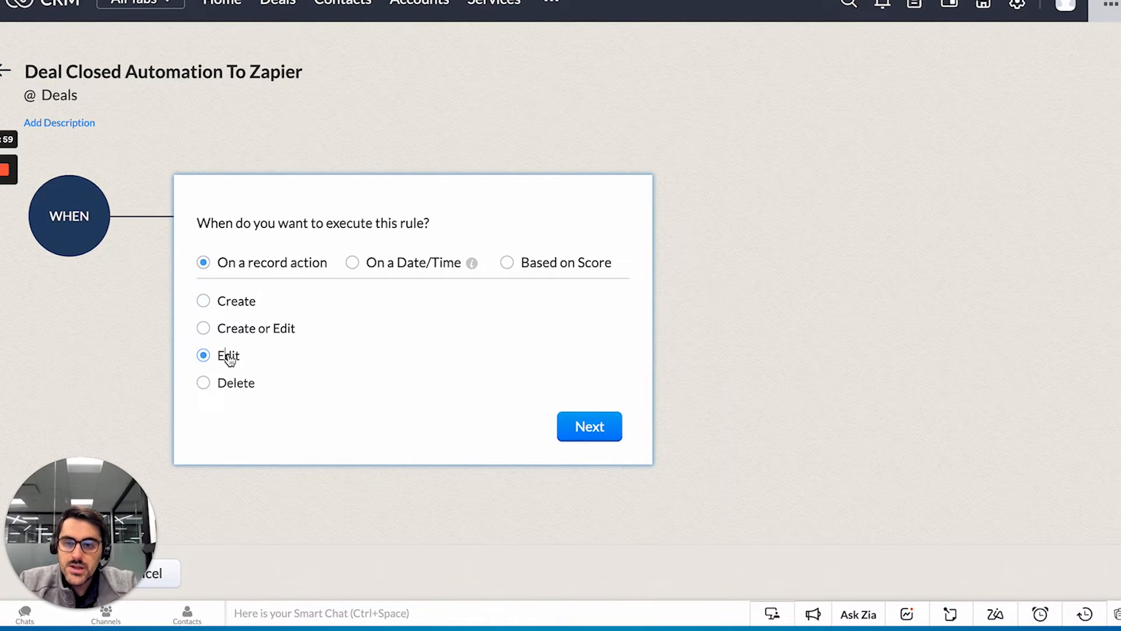
left_click(203, 355)
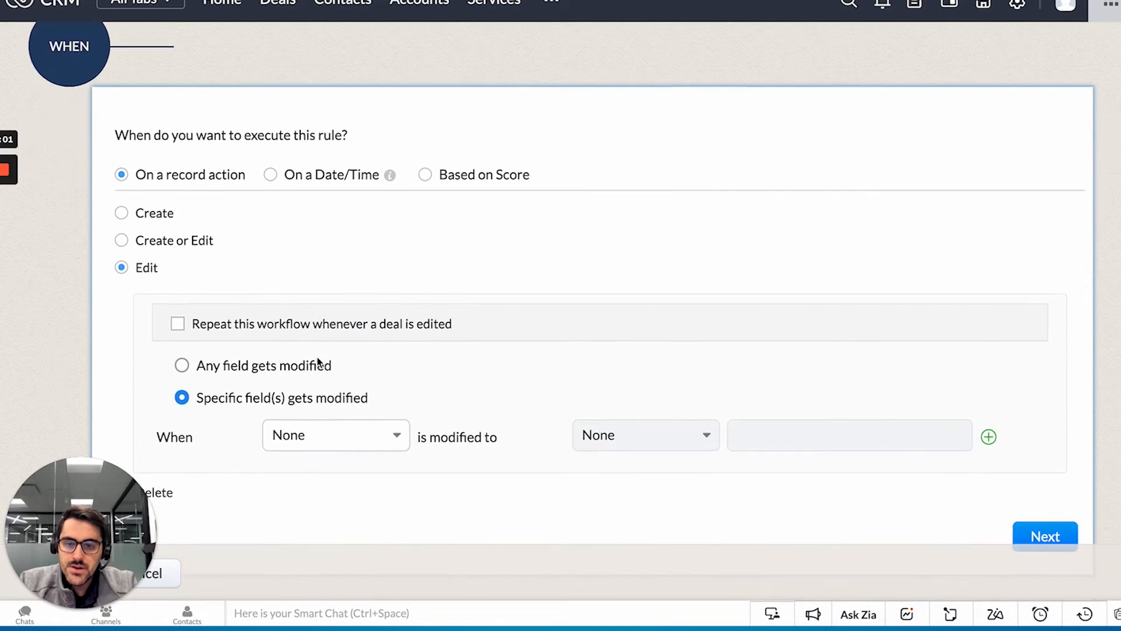
left_click(333, 434)
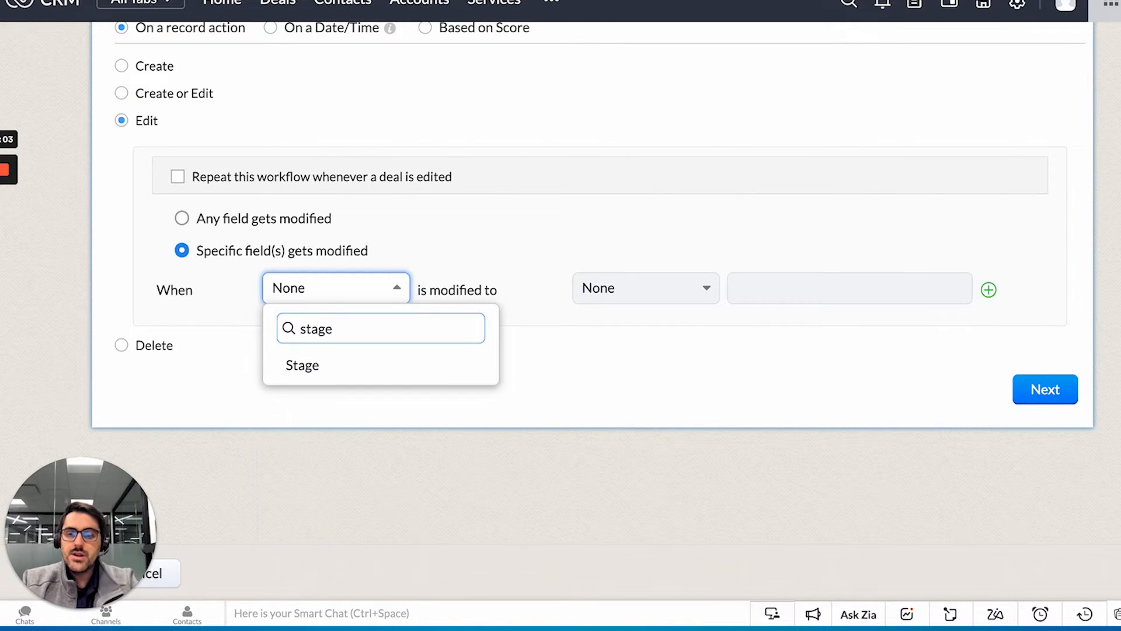
left_click(302, 366)
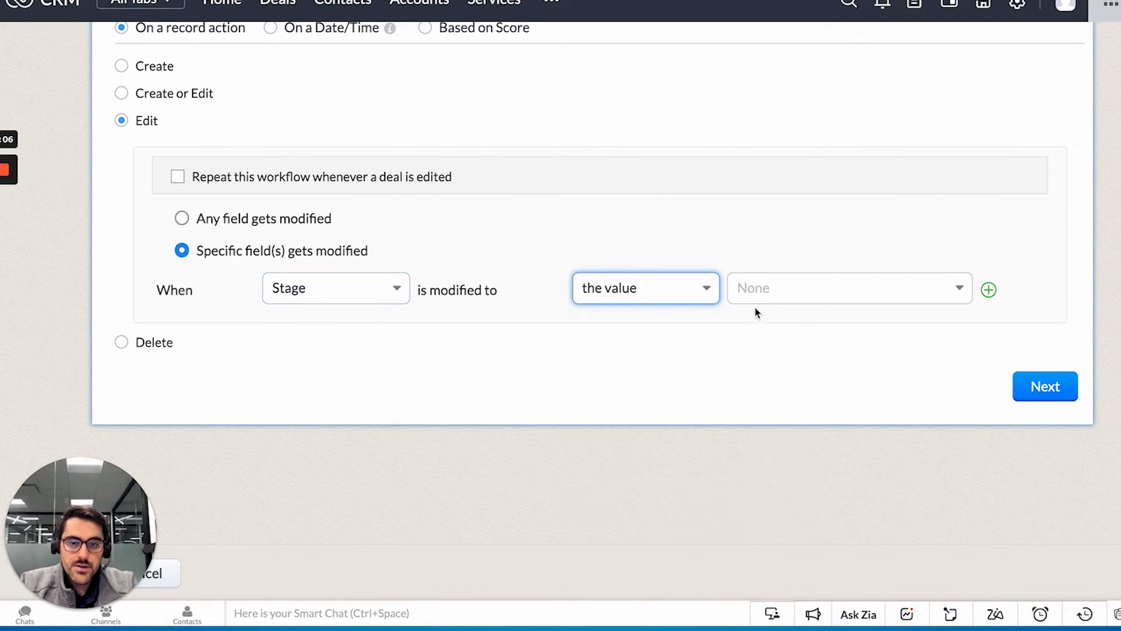
left_click(848, 287)
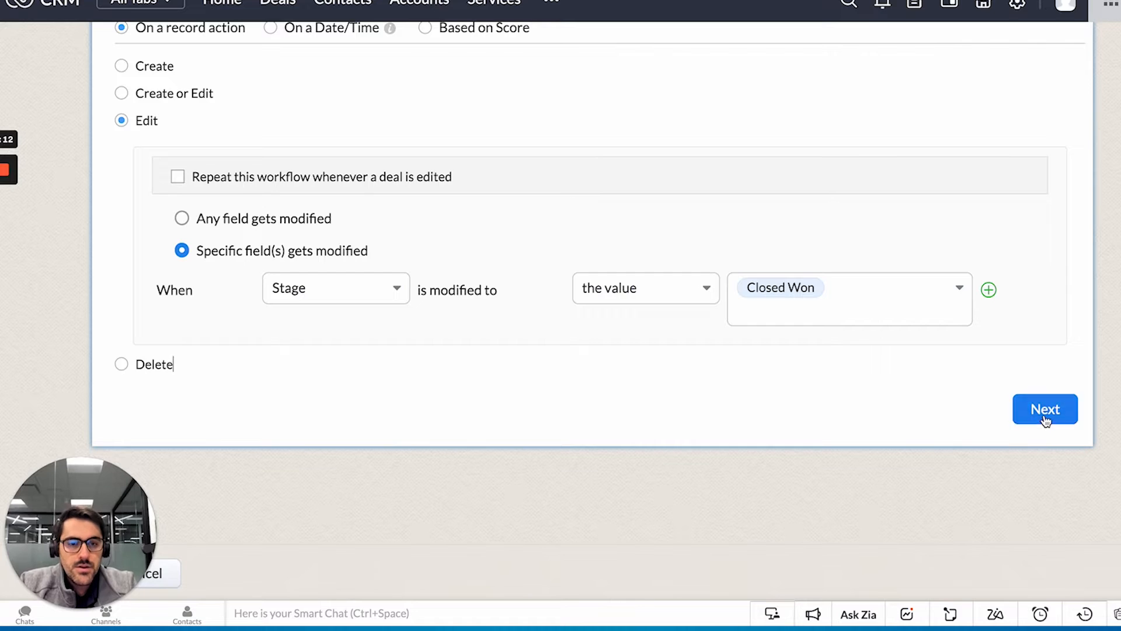
left_click(1044, 408)
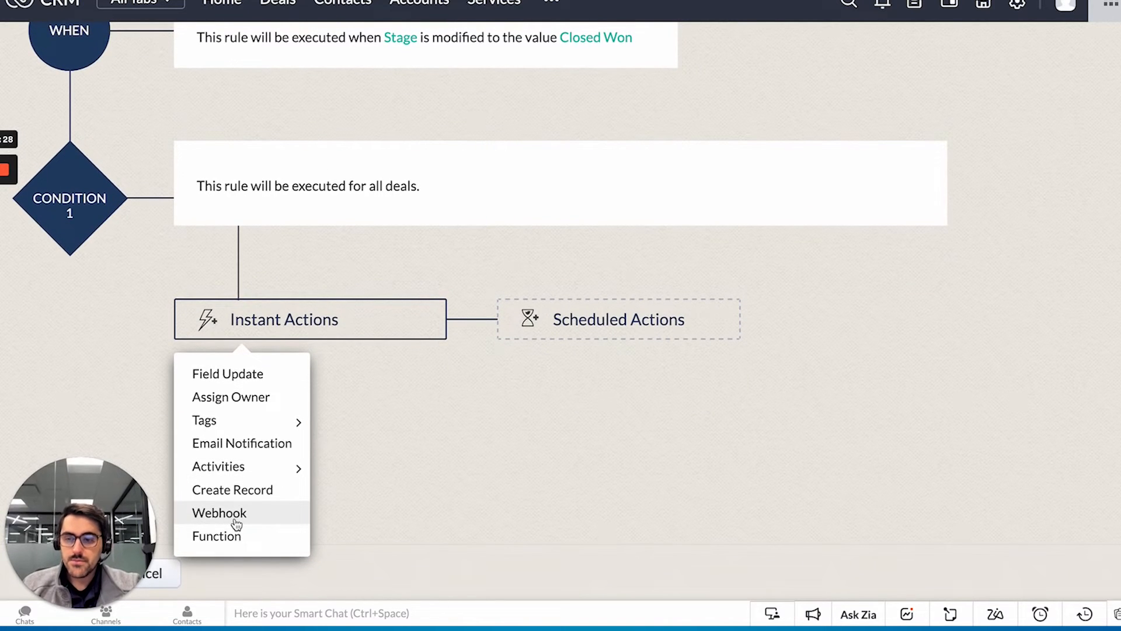
- Add a Webhook instant action named 'Send Deal Closed Data To Zapier', ready for its URL to Notify
left_click(218, 513)
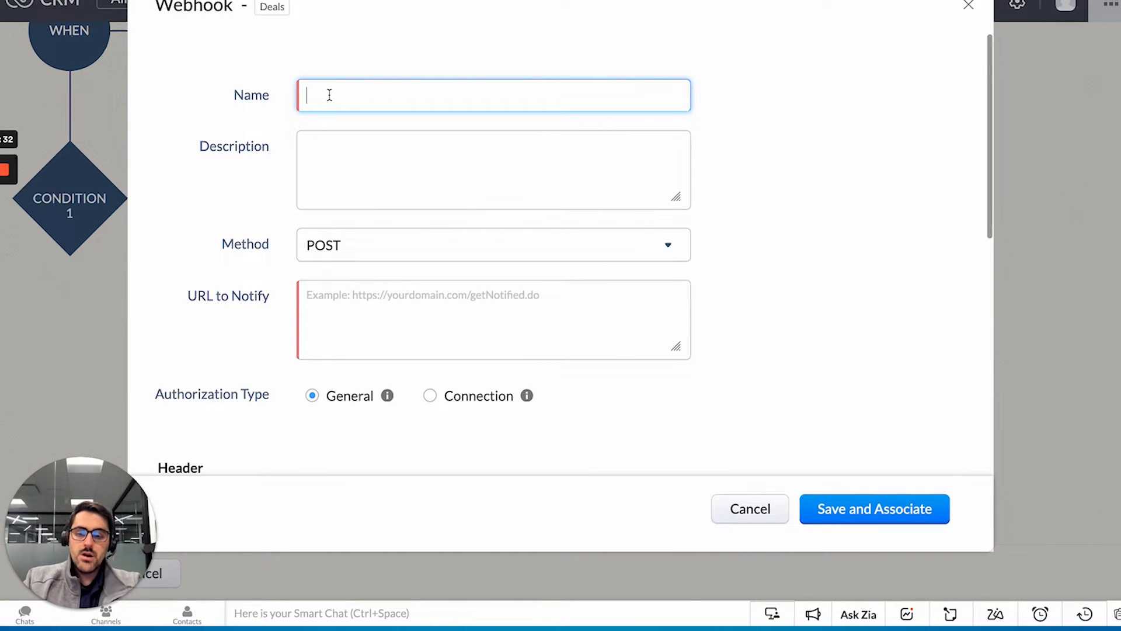
type("Send Deal Closed Data To Zapier")
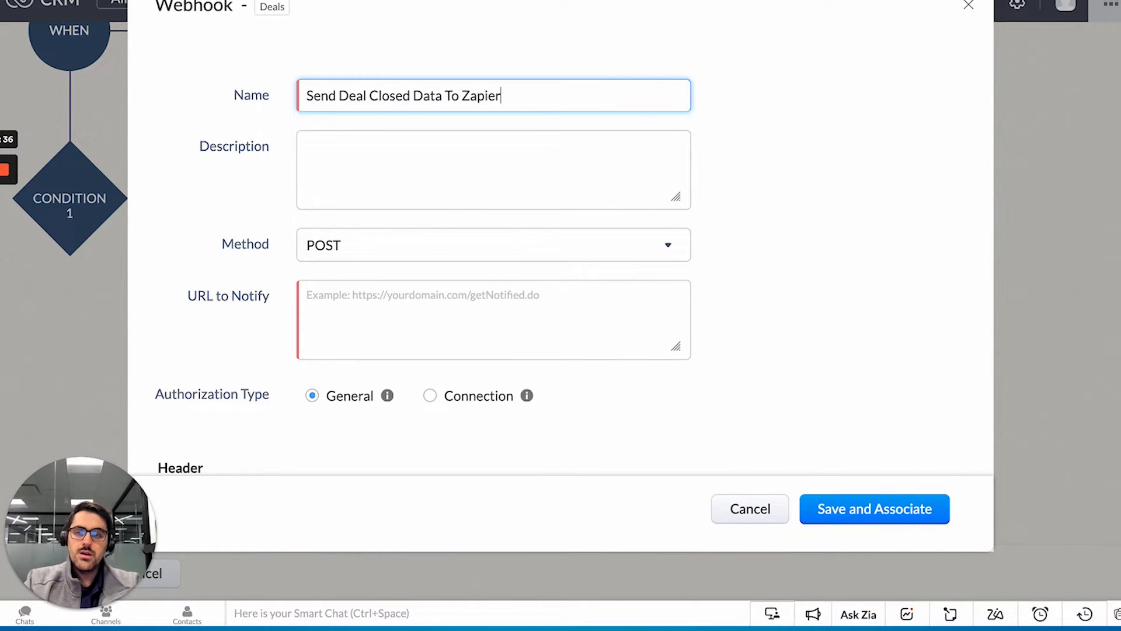
left_click(493, 320)
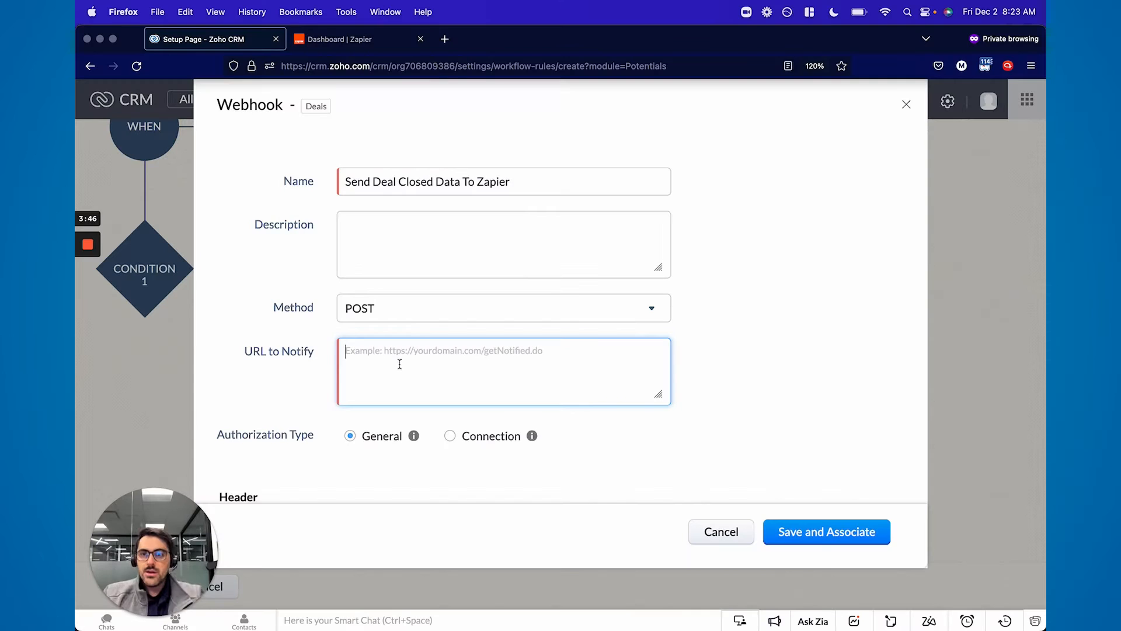
left_click(342, 39)
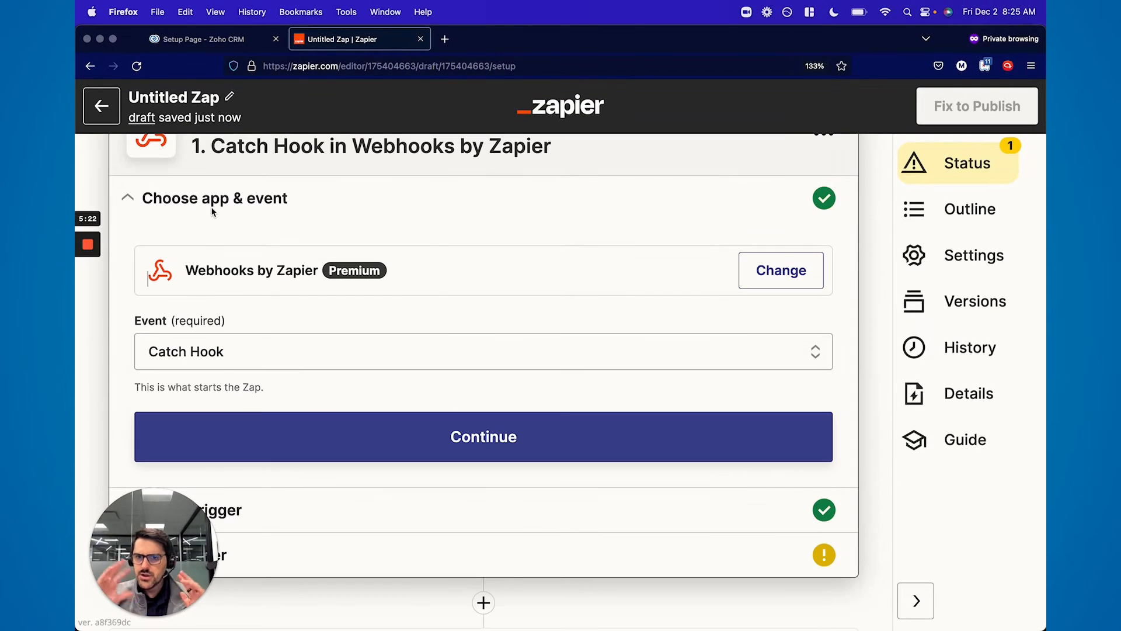
- Continue the Catch Hook trigger to its test step and copy the Zap's webhook URL for Zoho
left_click(482, 352)
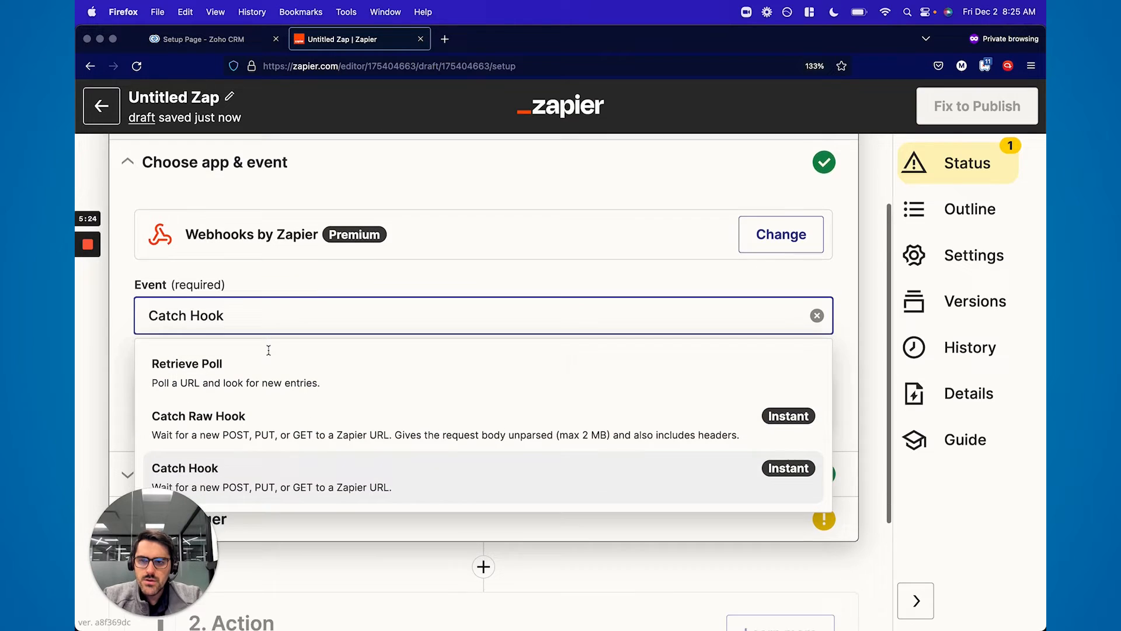
scroll("down", 3)
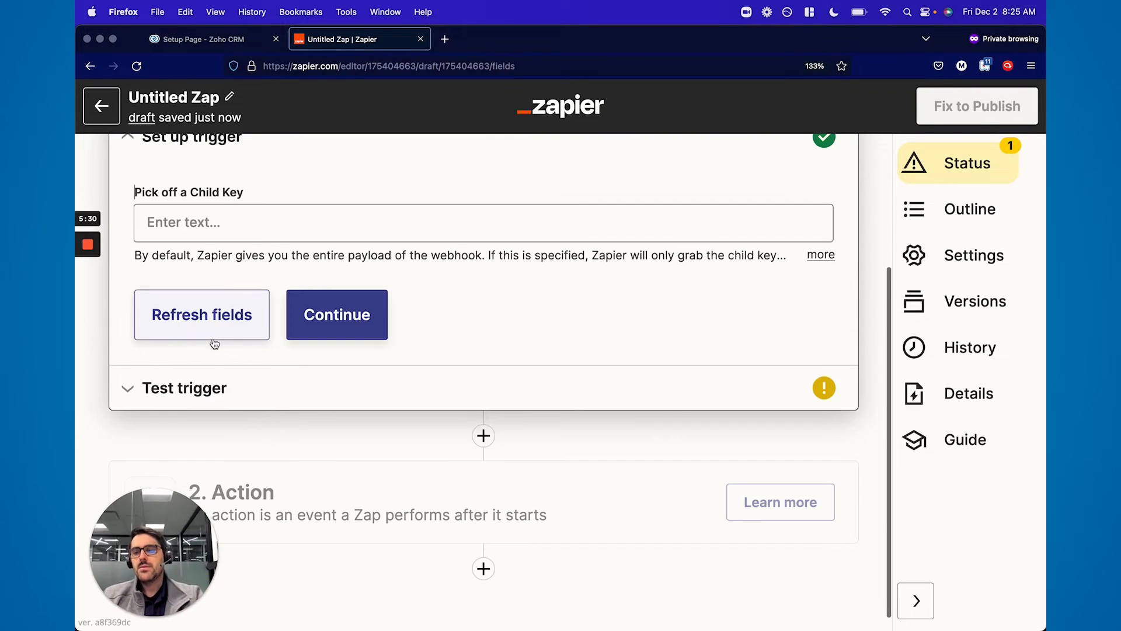
left_click(336, 314)
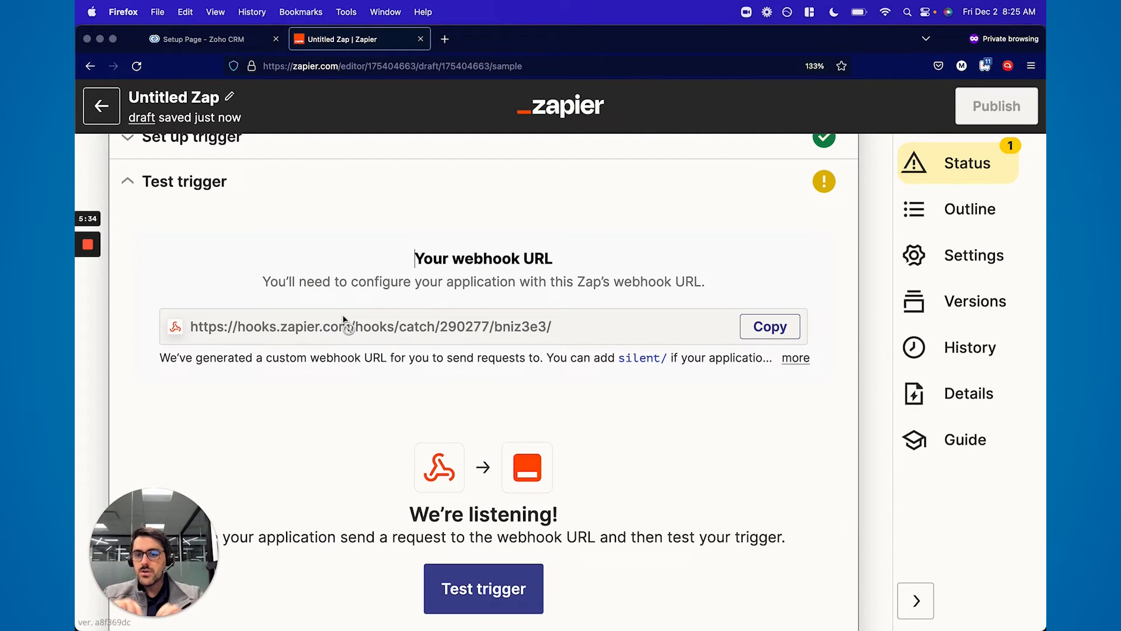
left_click(769, 326)
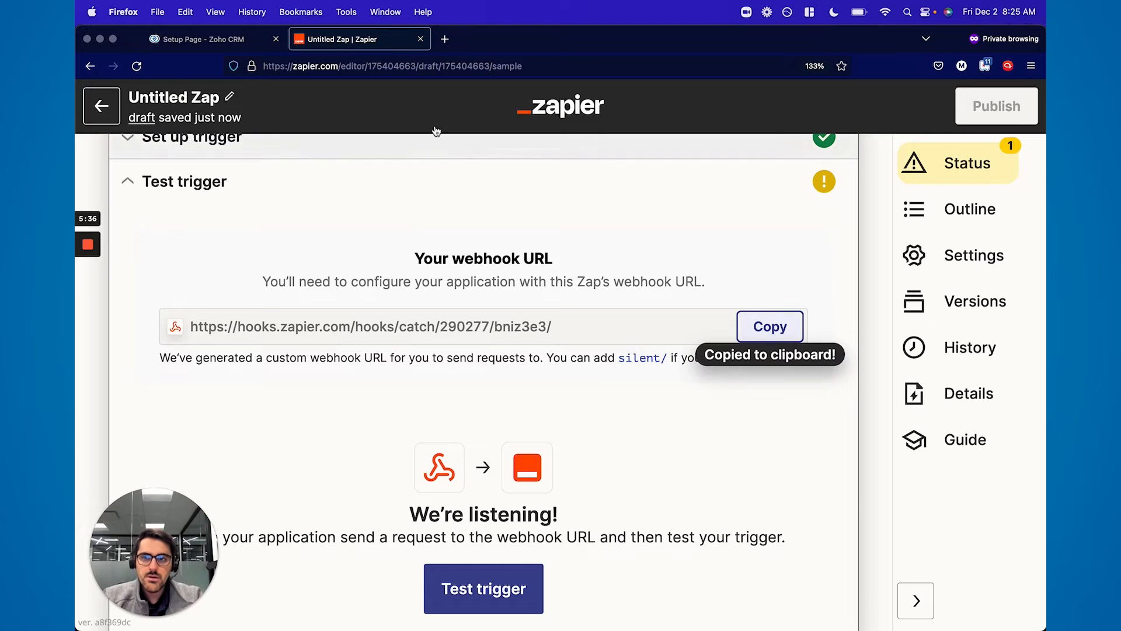
left_click(208, 38)
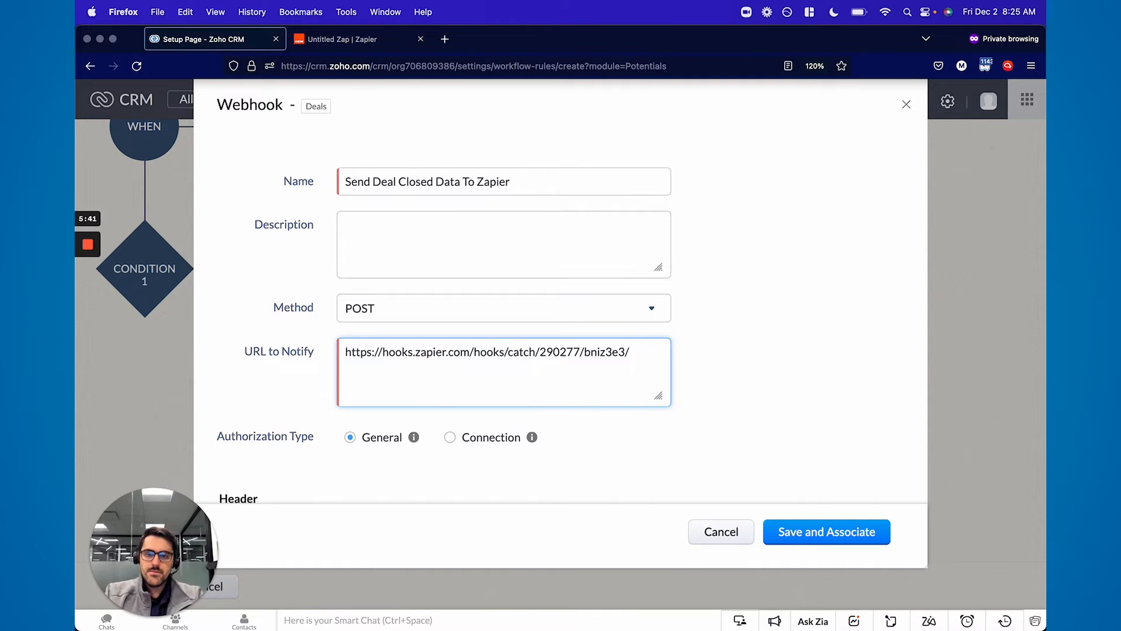
scroll("down", 3)
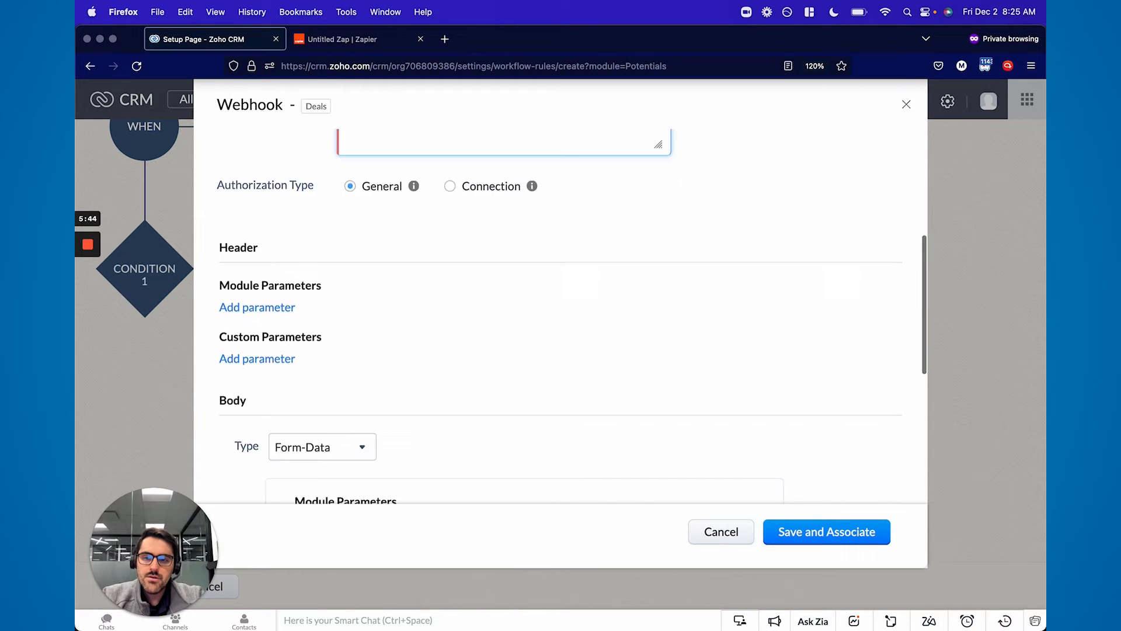
scroll("down", 3)
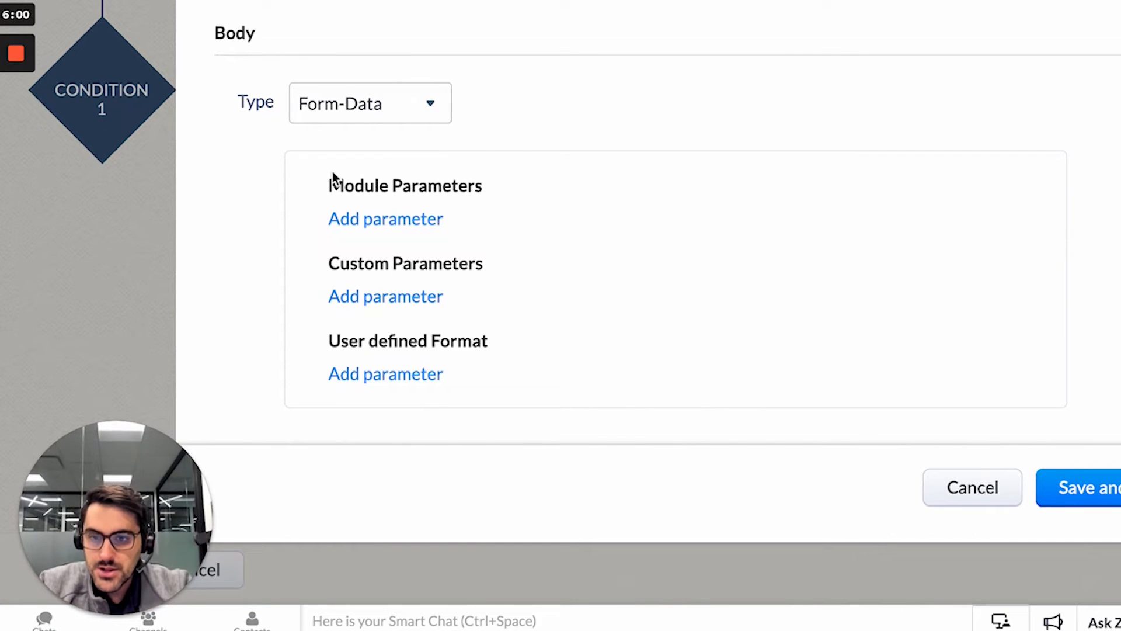
- Add body module parameters DealName (Deal Name) and a second one for Closing Date
left_click(386, 218)
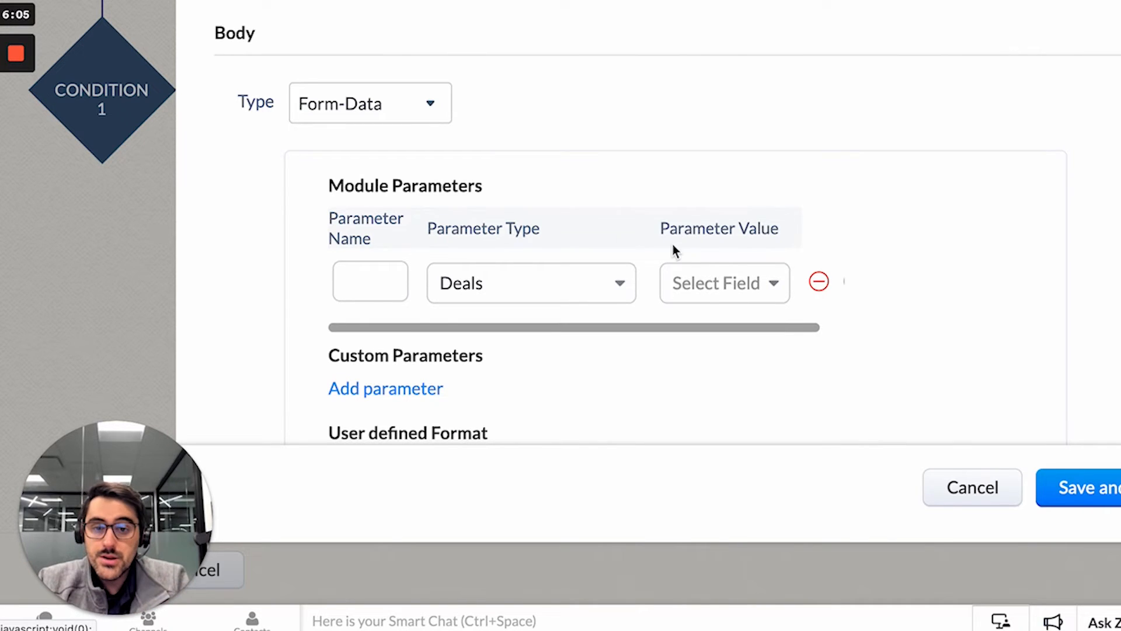
left_click(722, 282)
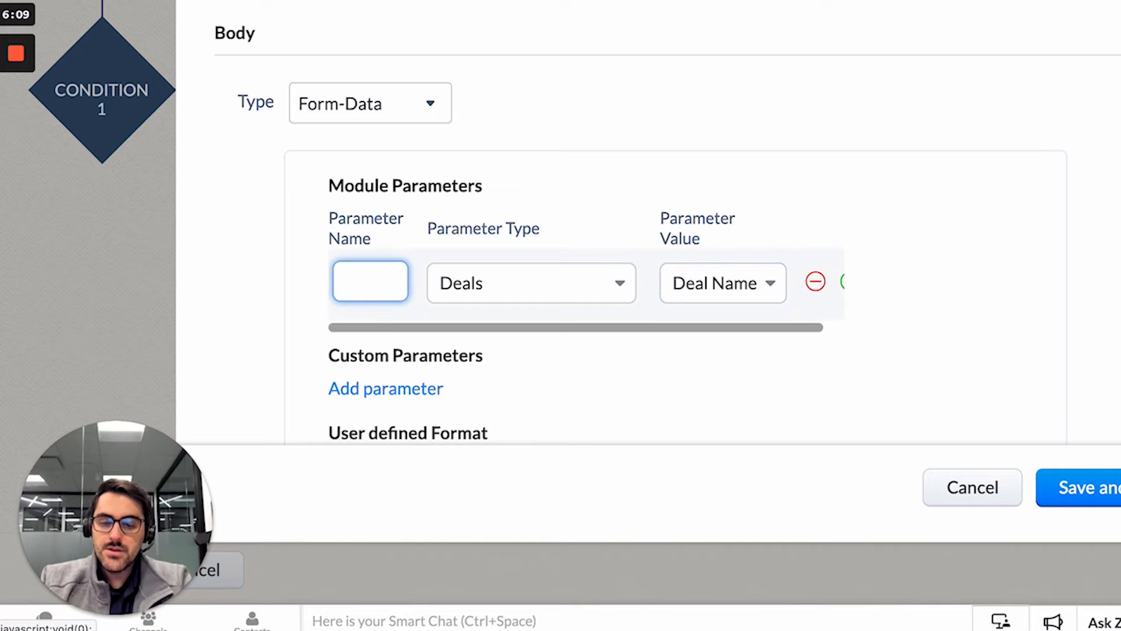
type("lName")
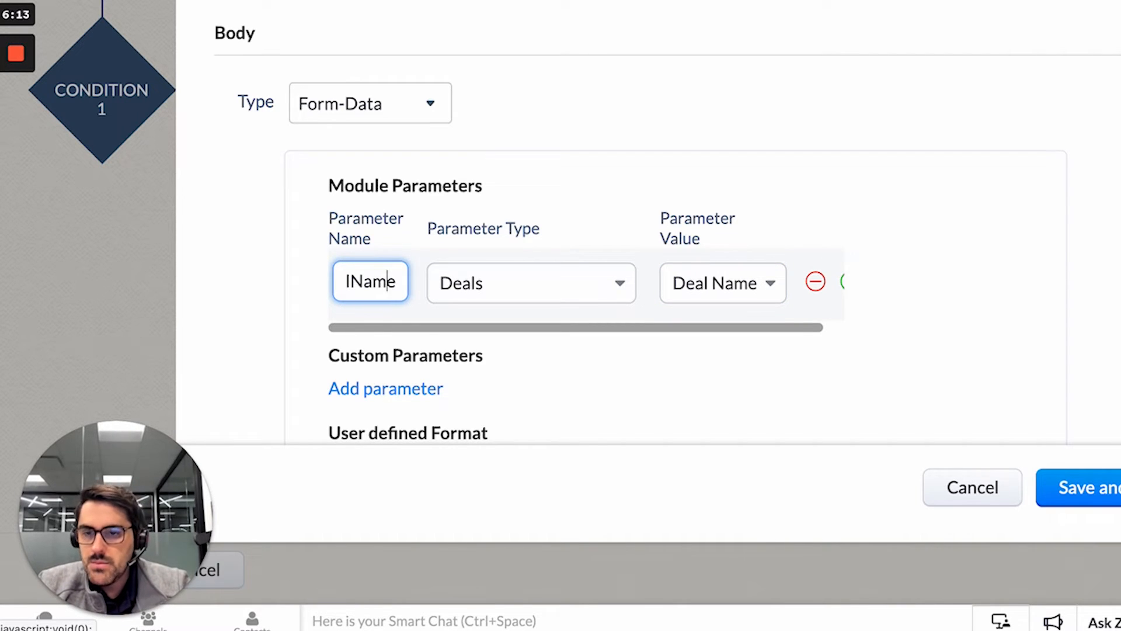
type("DealN")
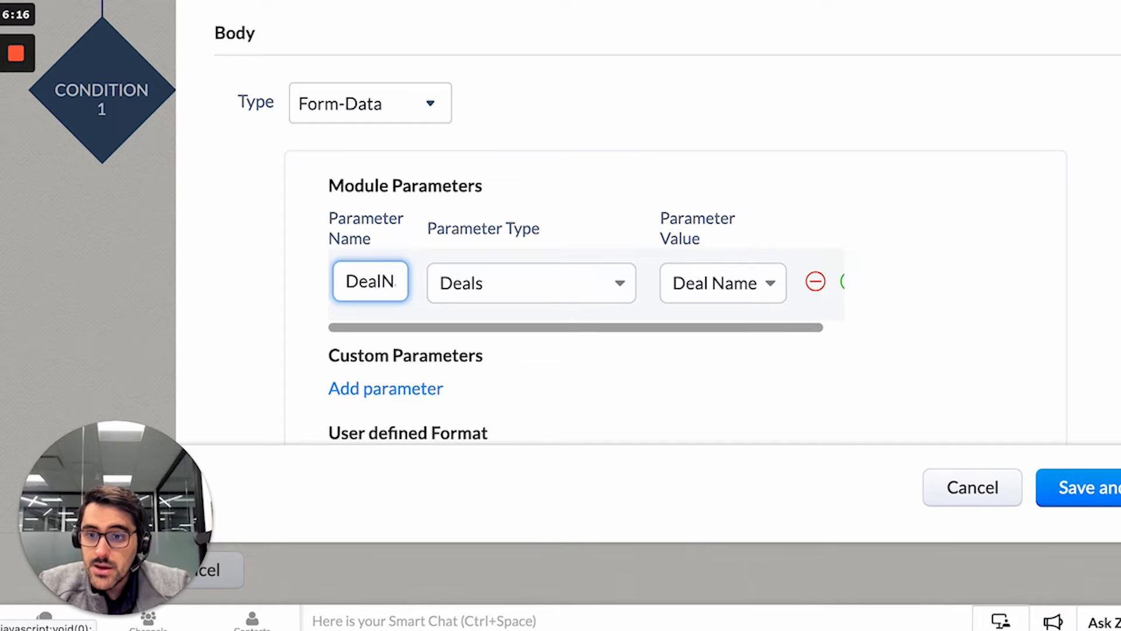
type("Name")
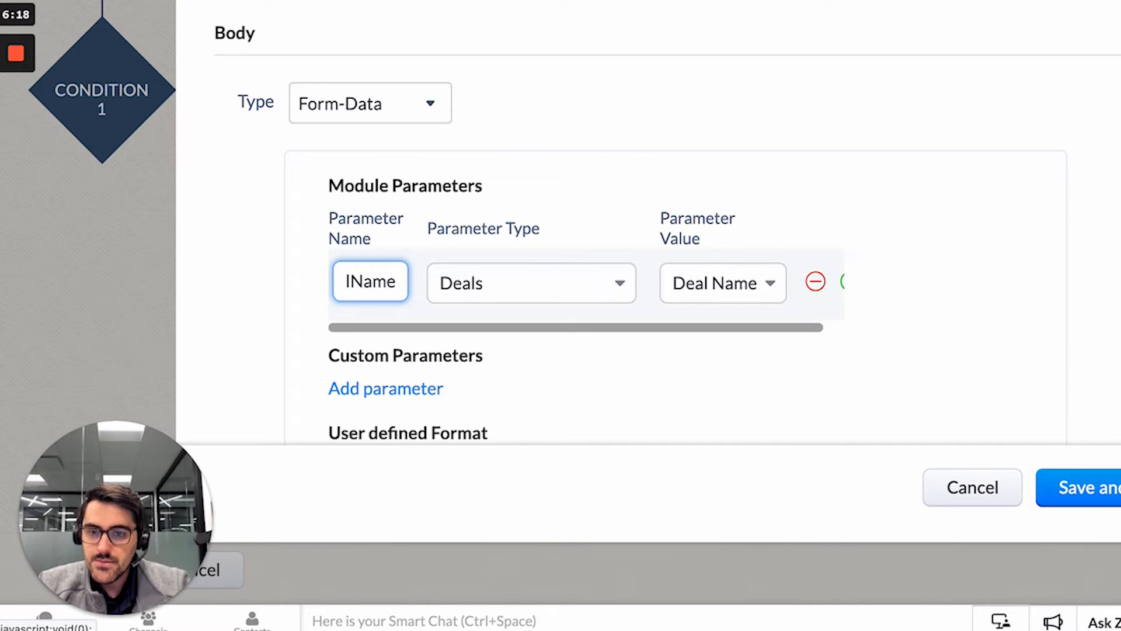
left_click(384, 388)
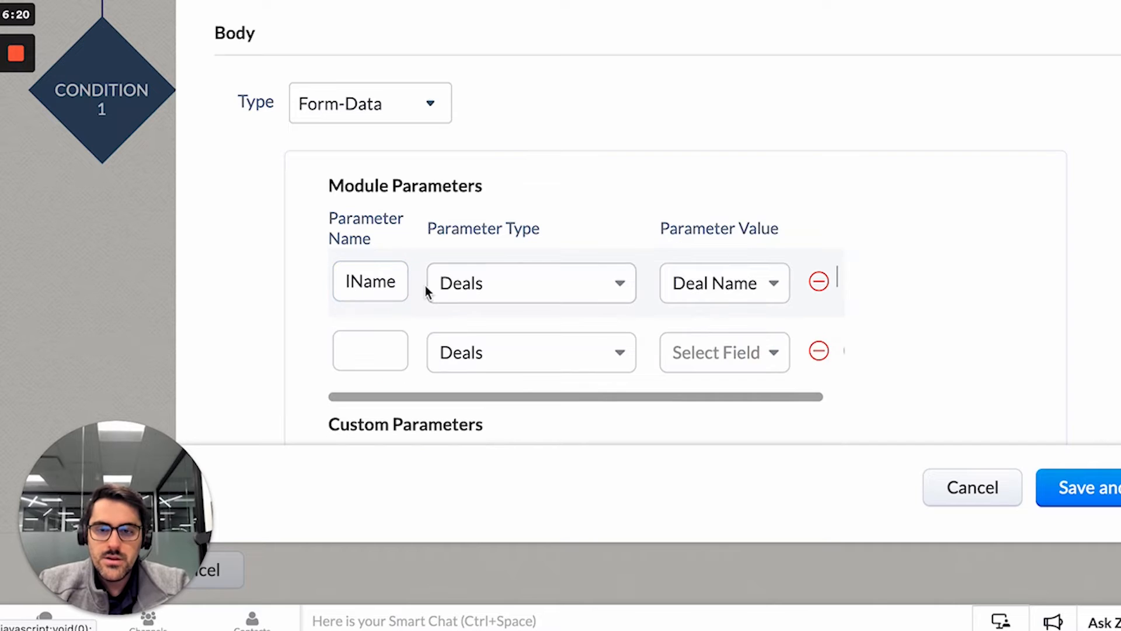
left_click(722, 352)
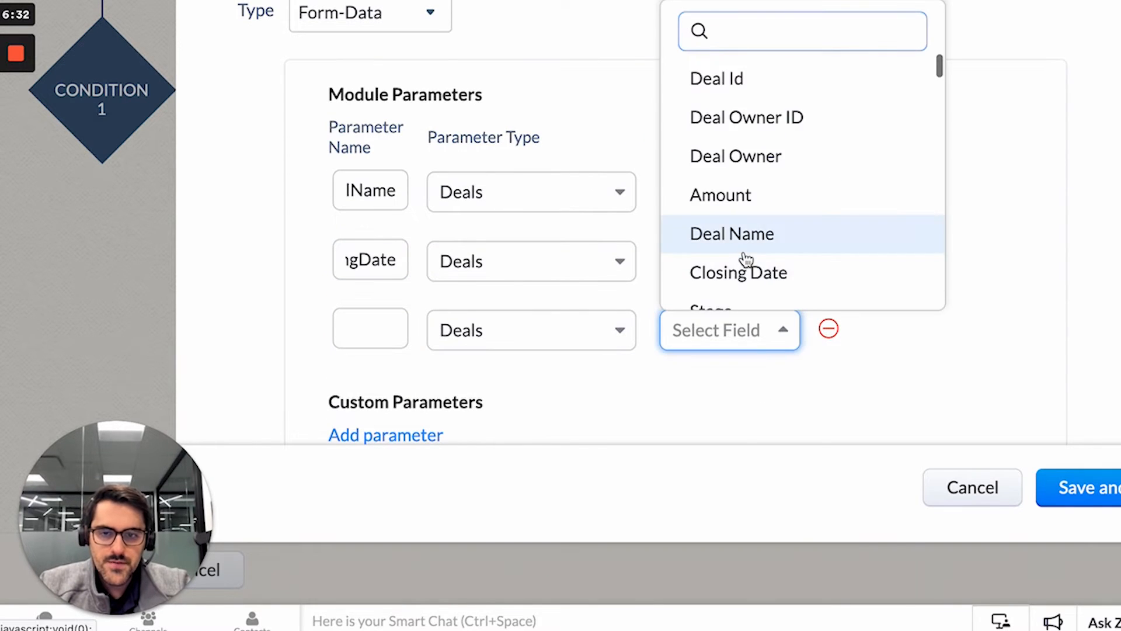
- Add a Deals parameter for Deal Owner and a Contacts parameter FirstName for First Name
left_click(734, 155)
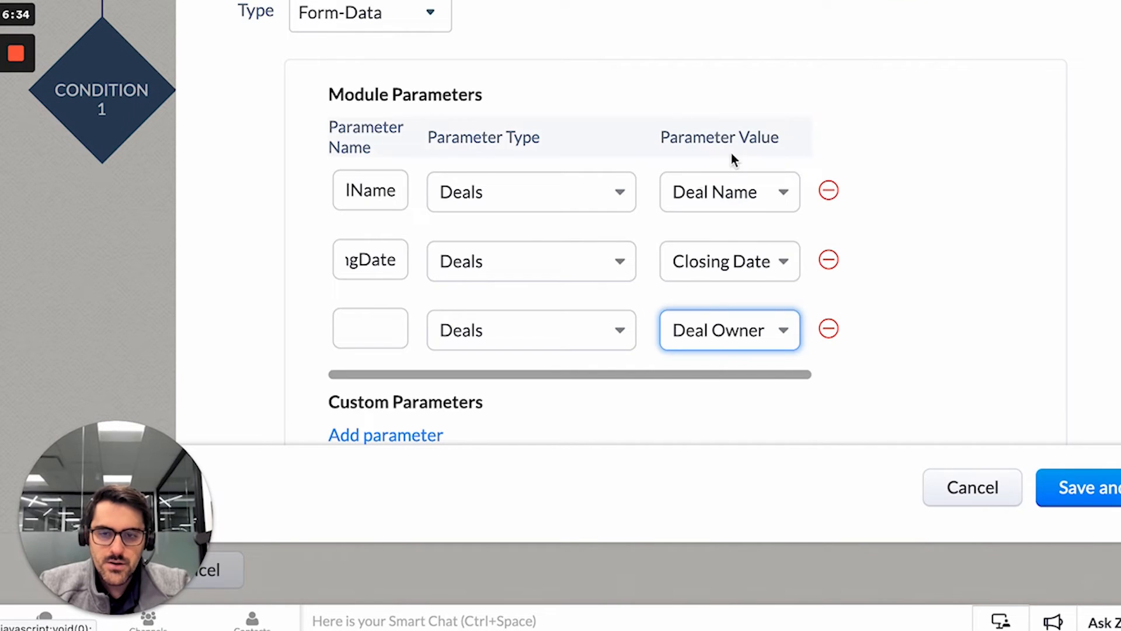
type("Owner")
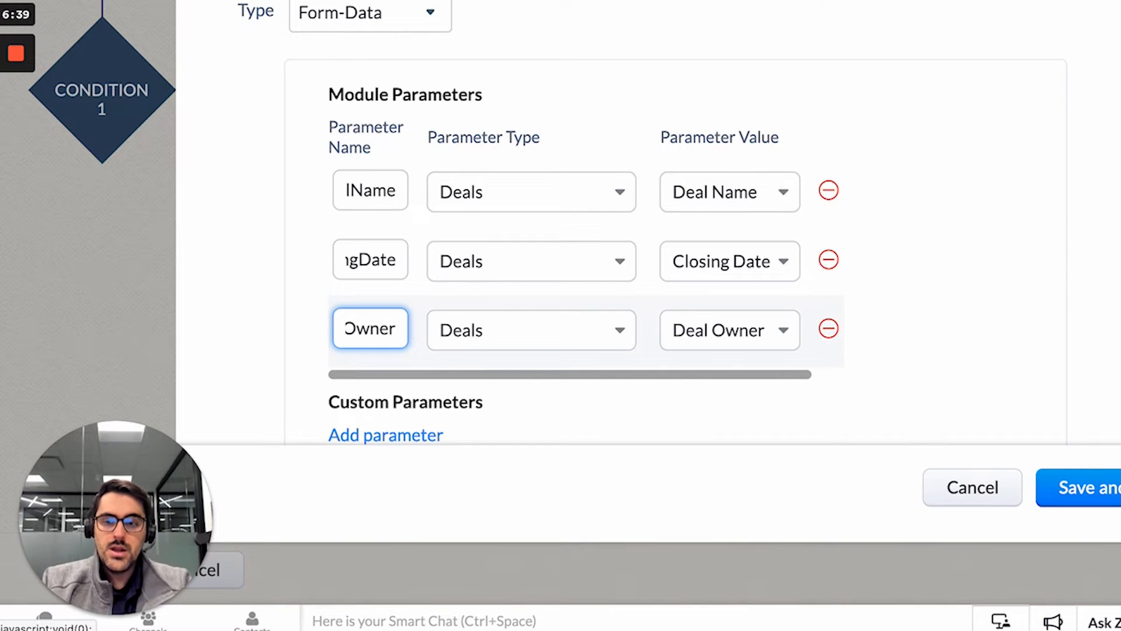
left_click(530, 329)
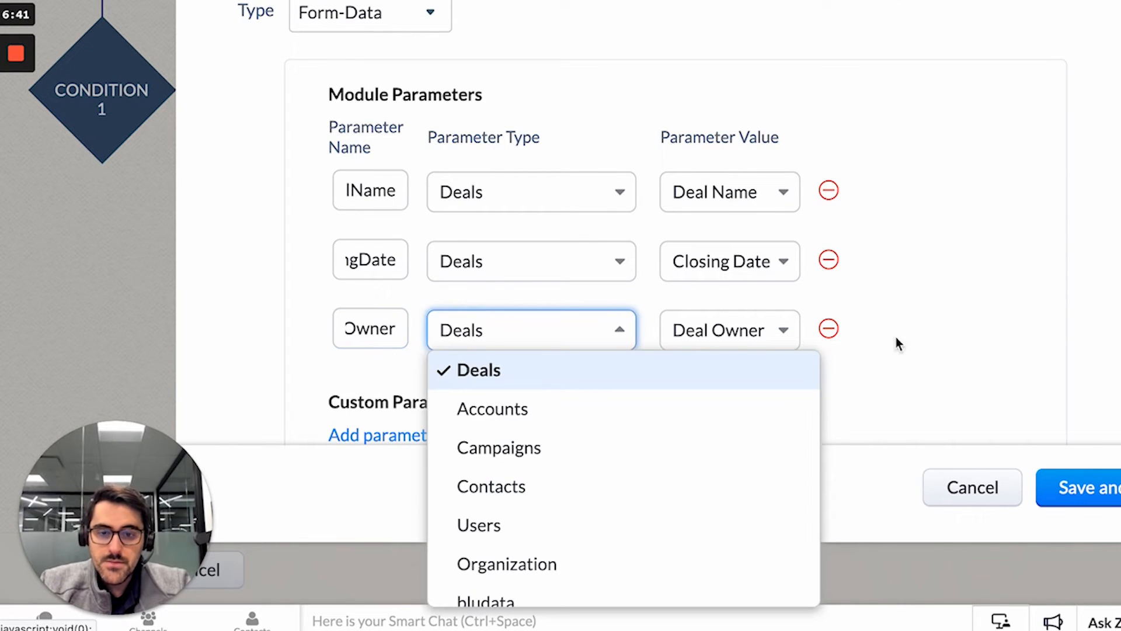
left_click(478, 371)
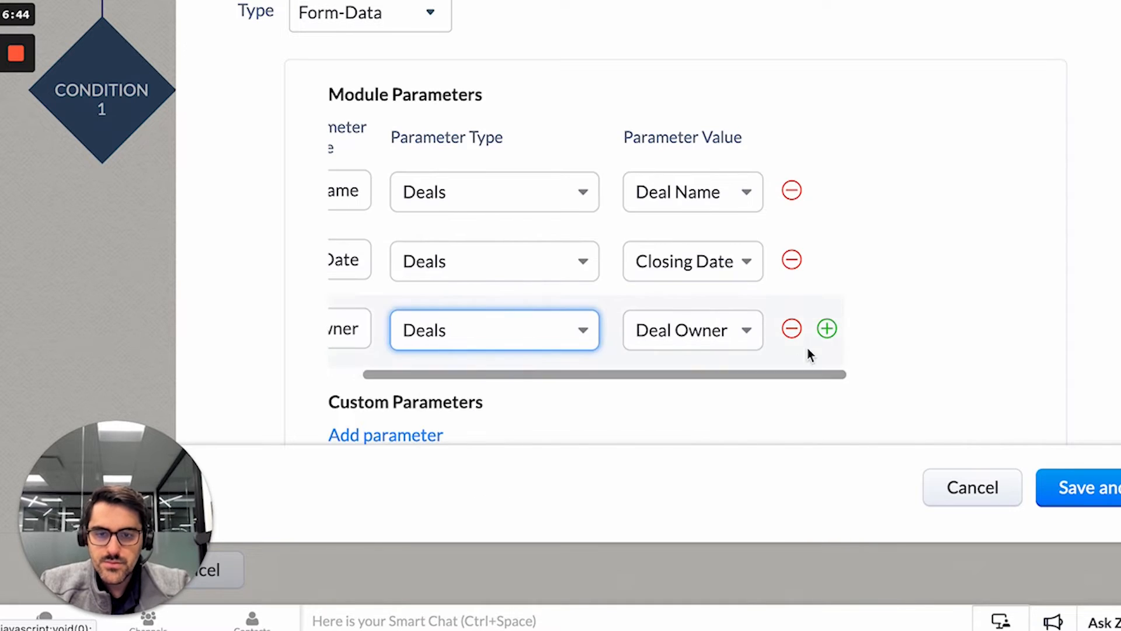
left_click(827, 328)
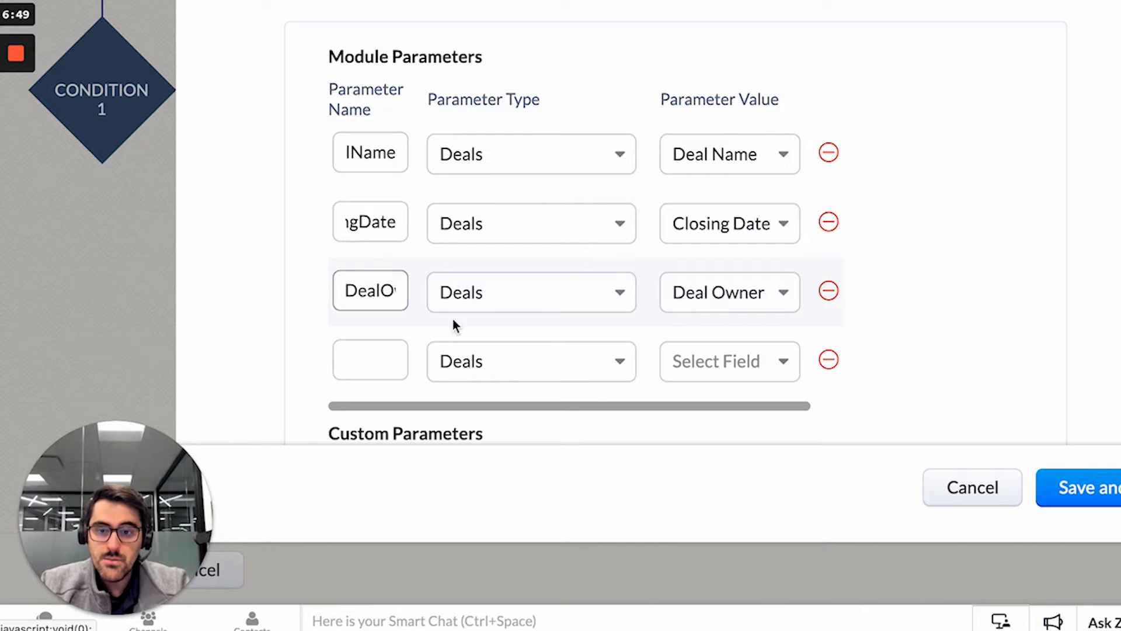
left_click(531, 361)
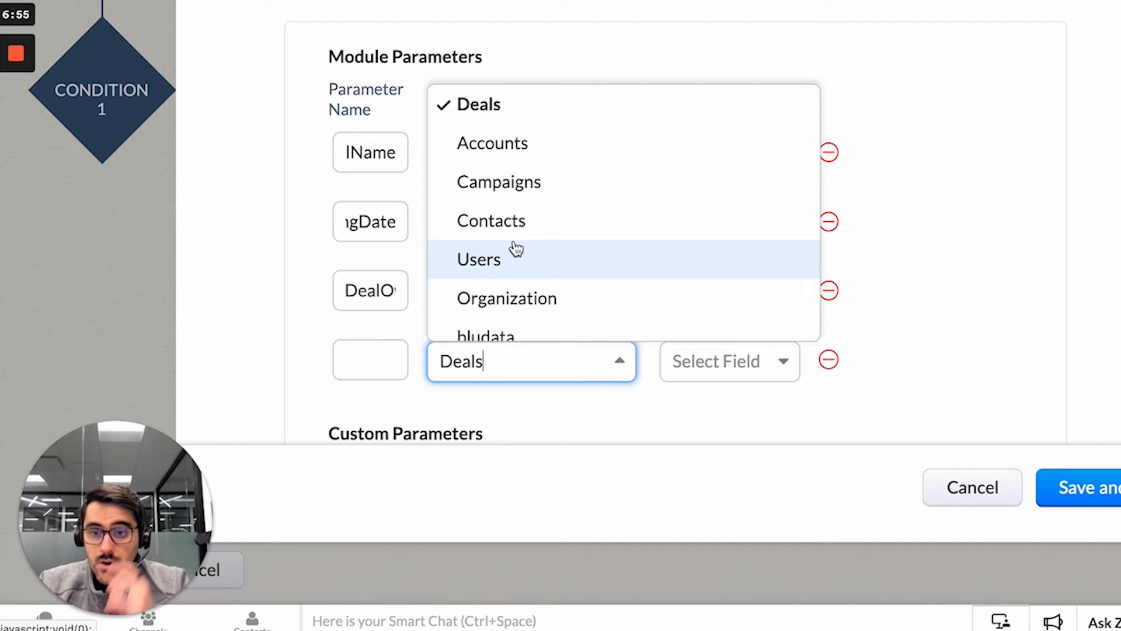
mouse_move(492, 221)
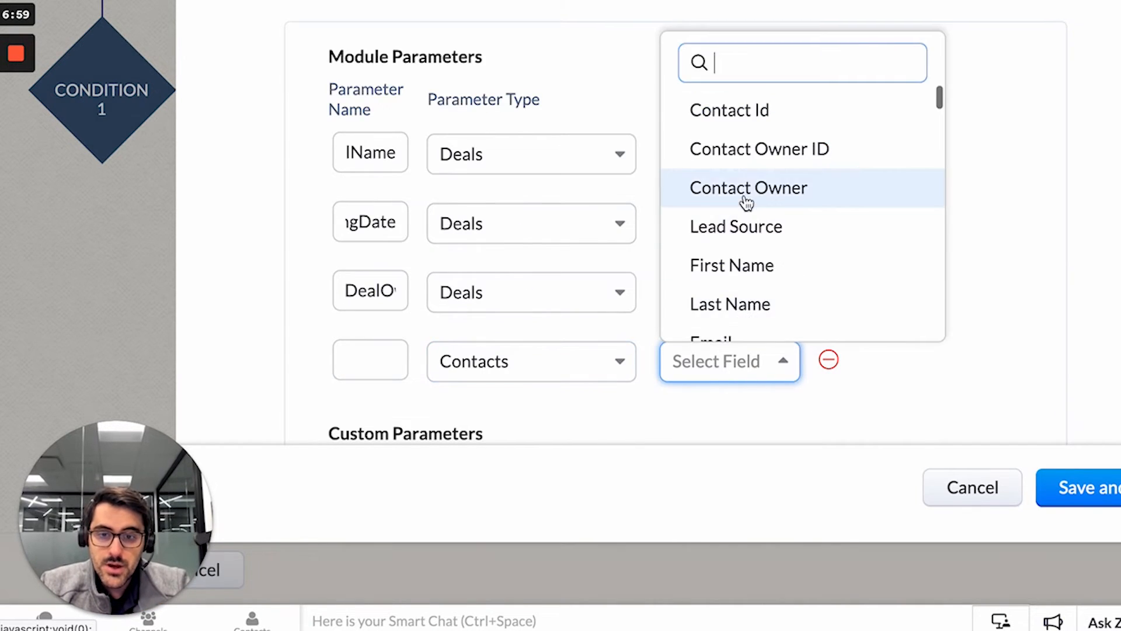
scroll("down", 3)
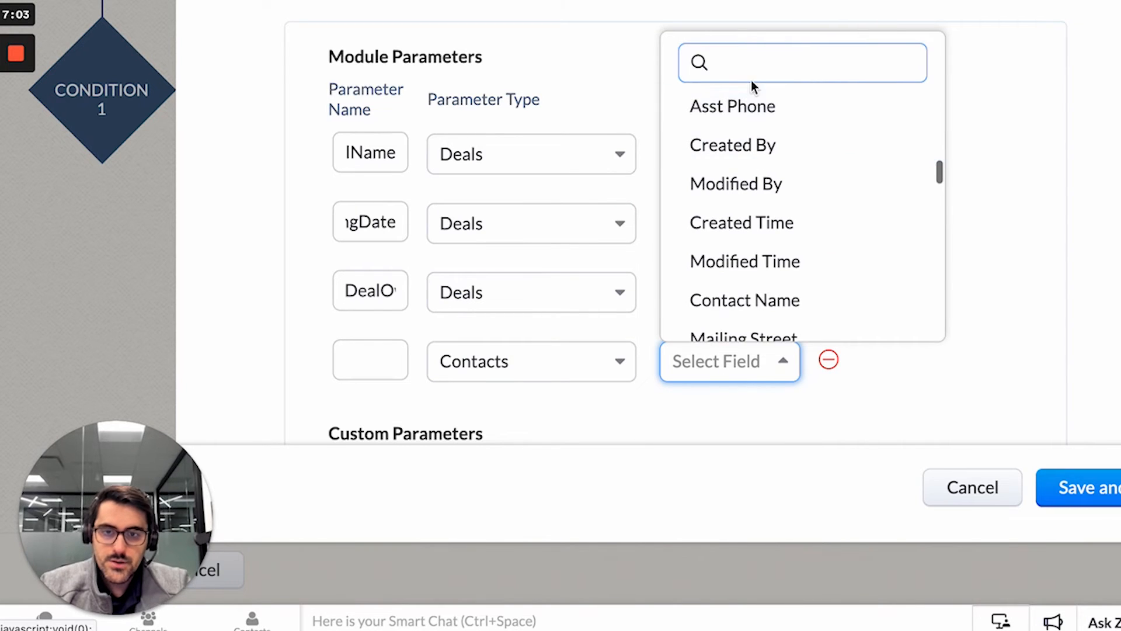
type("f")
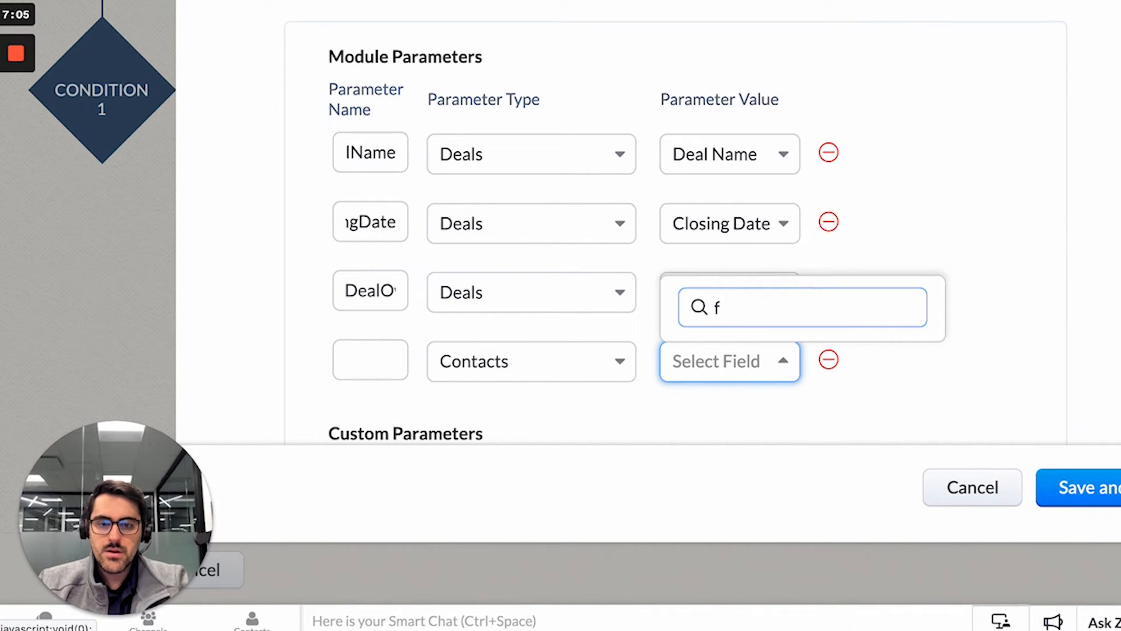
left_click(729, 360)
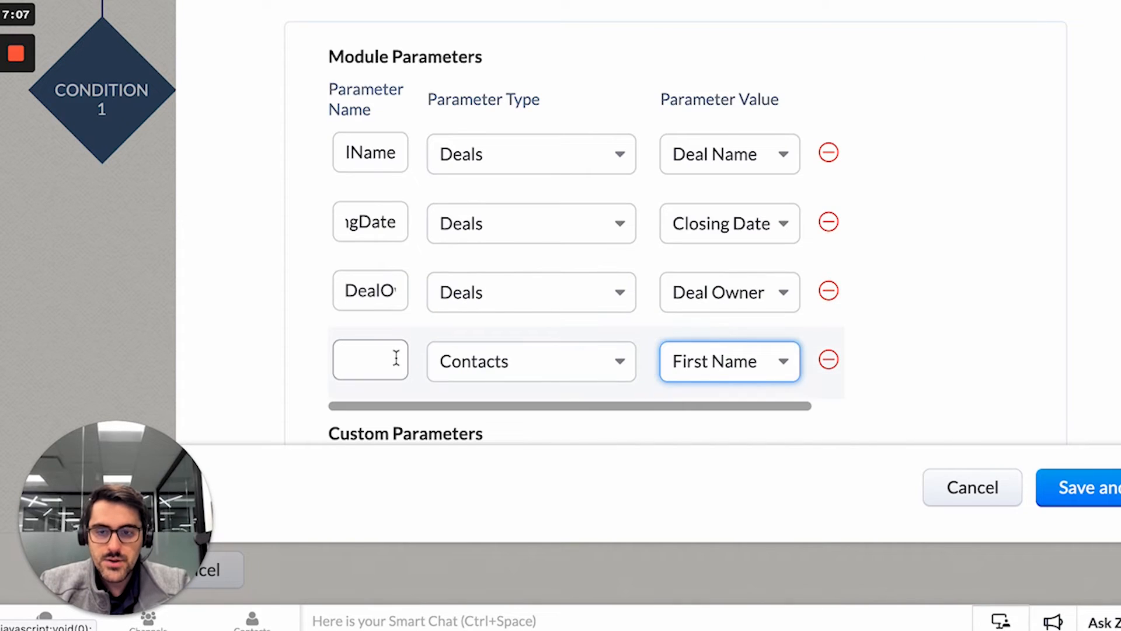
type("tName")
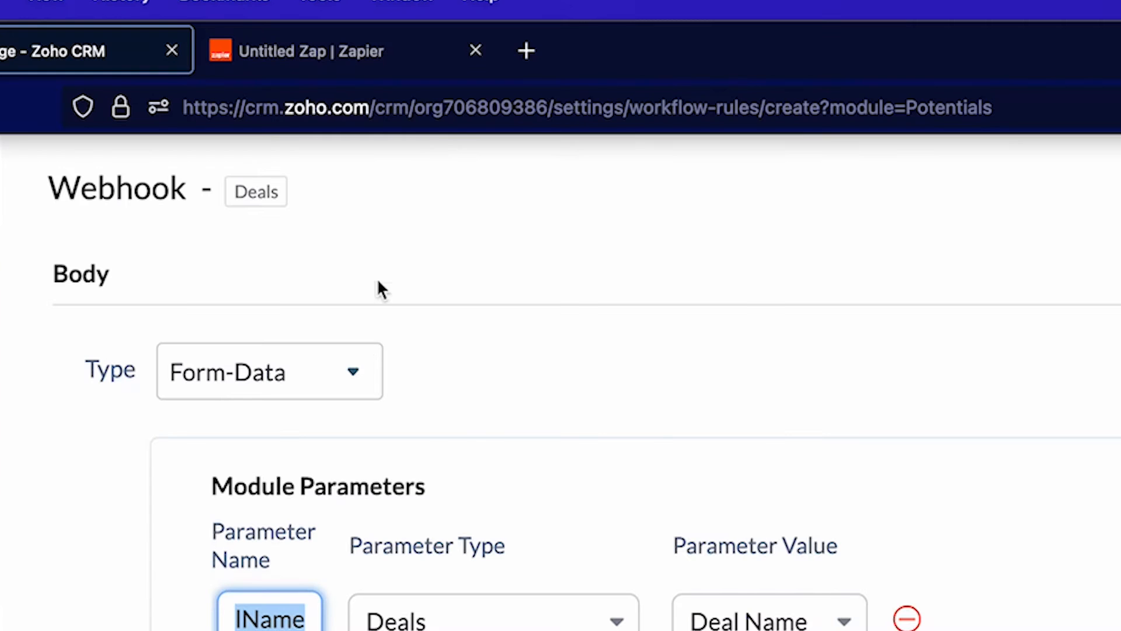
- Save and associate the webhook with the rule, then save the workflow rule
left_click(501, 108)
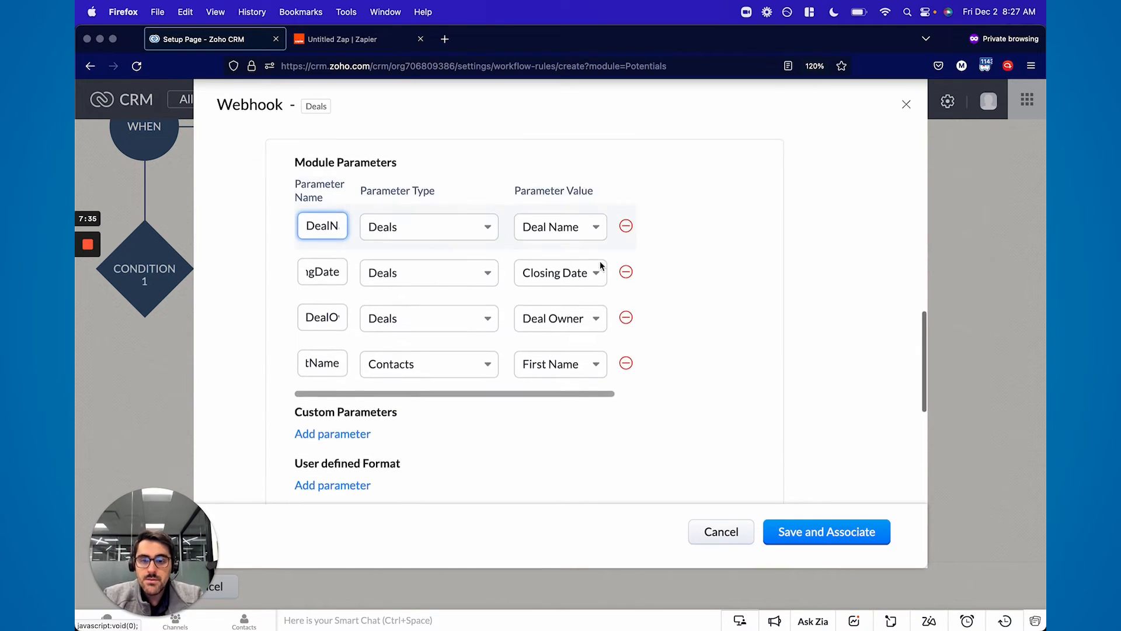
scroll("down", 3)
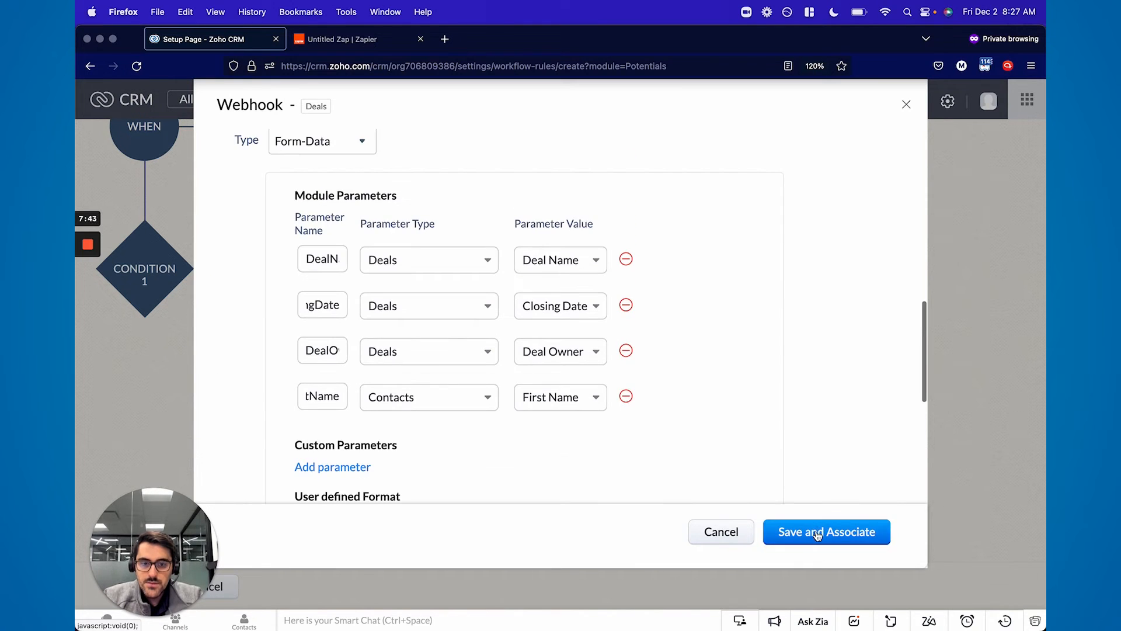
left_click(825, 531)
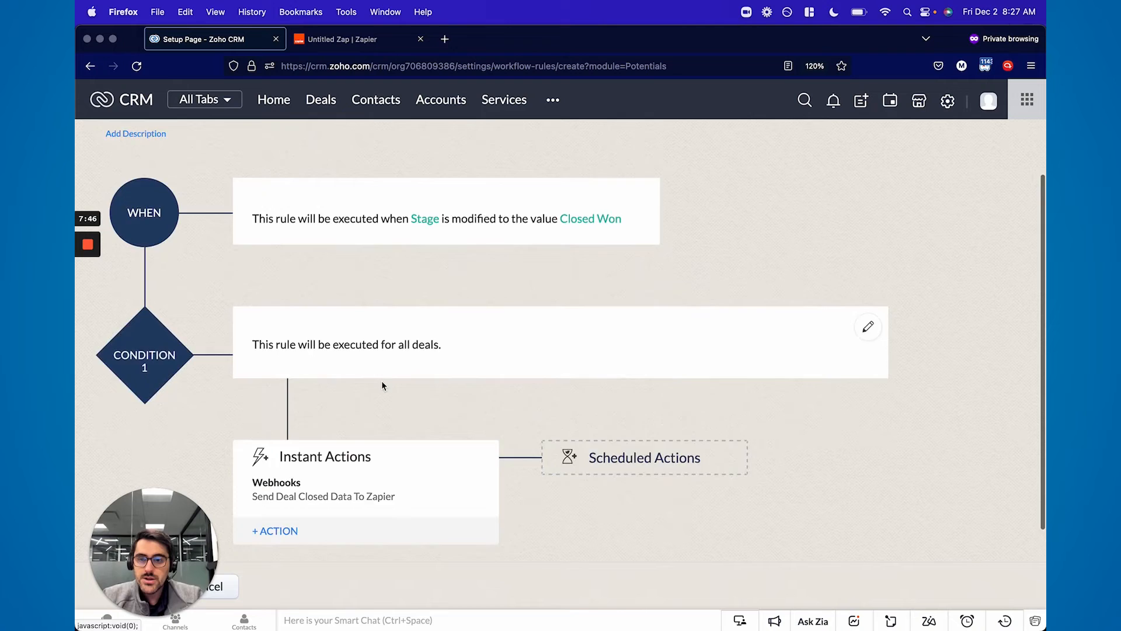
scroll("down", 3)
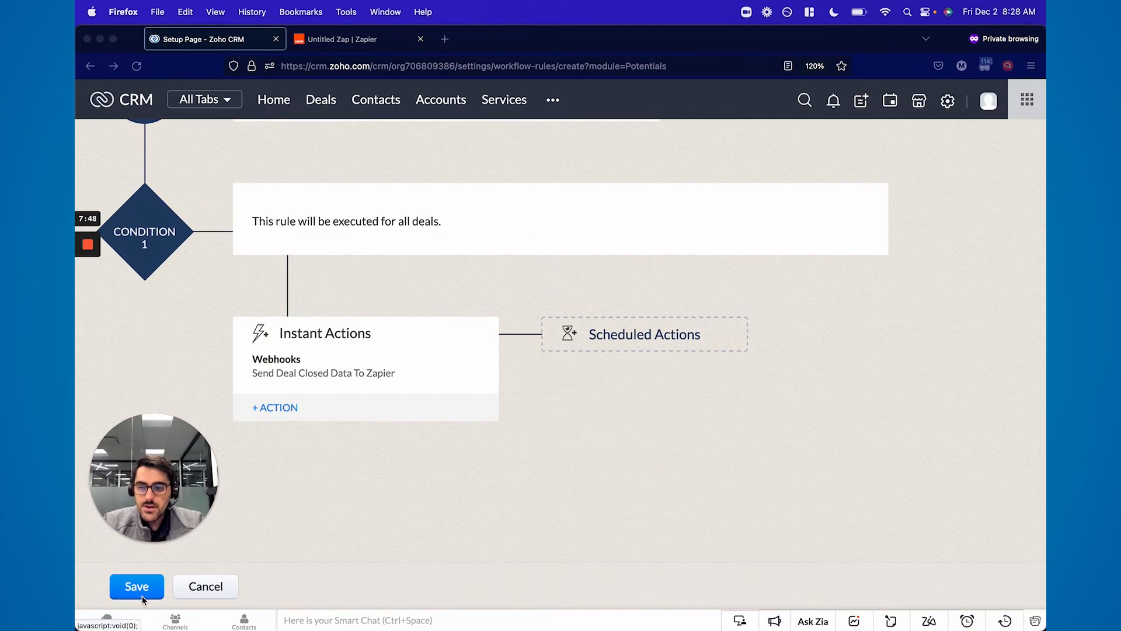
left_click(137, 585)
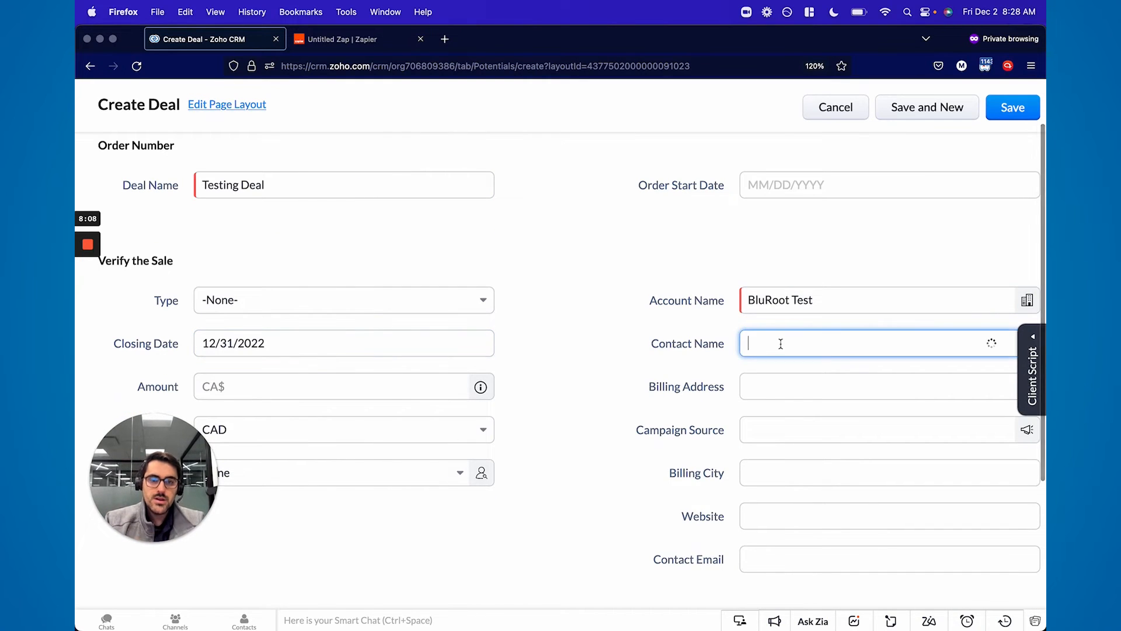
- Set the test deal's Contact Name to Massimo Testing and return to the Zap editor
type("Massimo Testing")
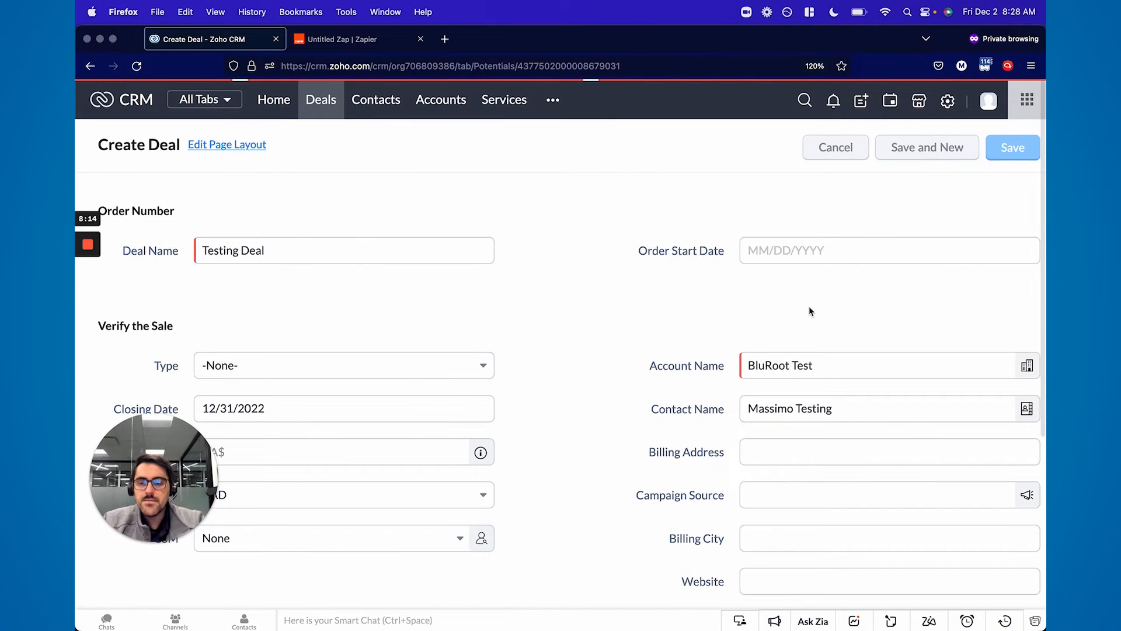
left_click(351, 39)
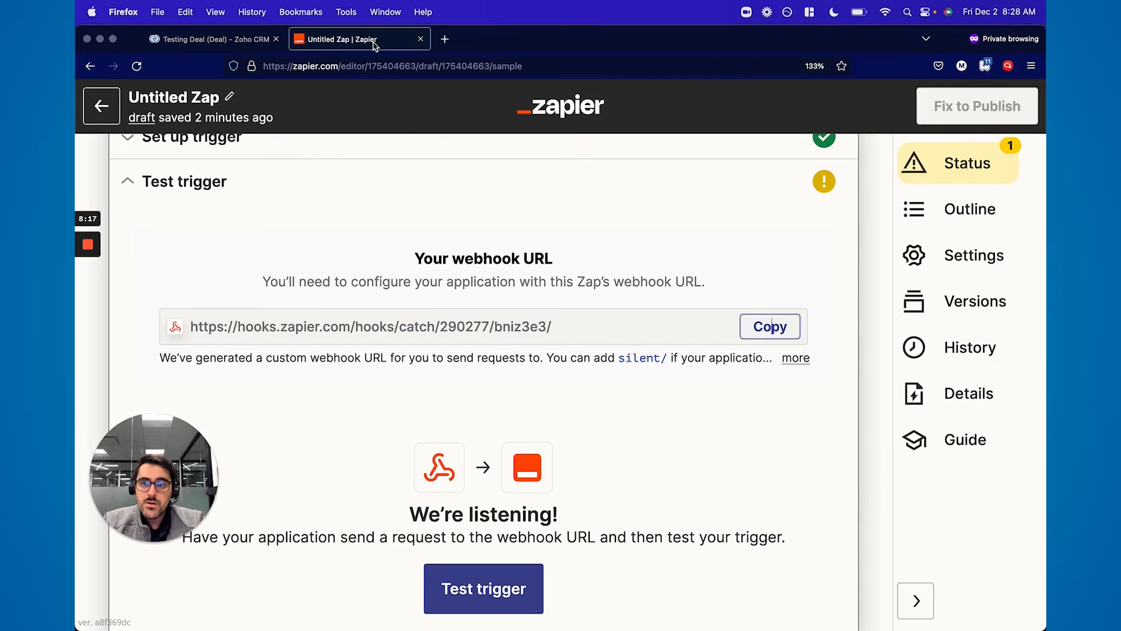
- Test the Catch Hook trigger (no request found yet) and return to the Zoho CRM deal
left_click(483, 589)
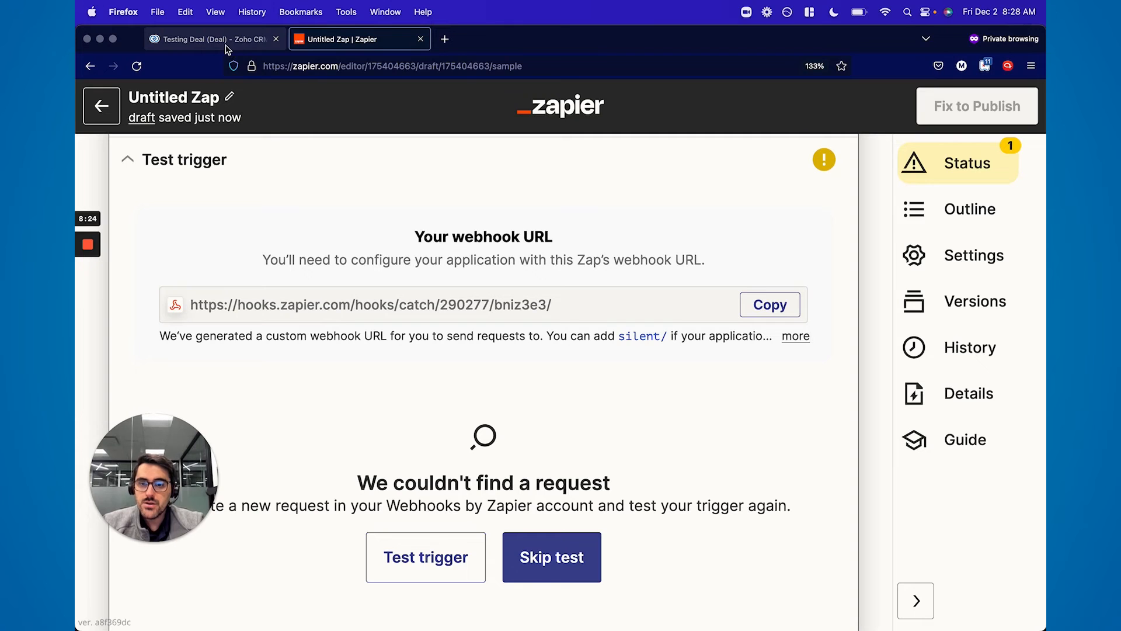
left_click(208, 38)
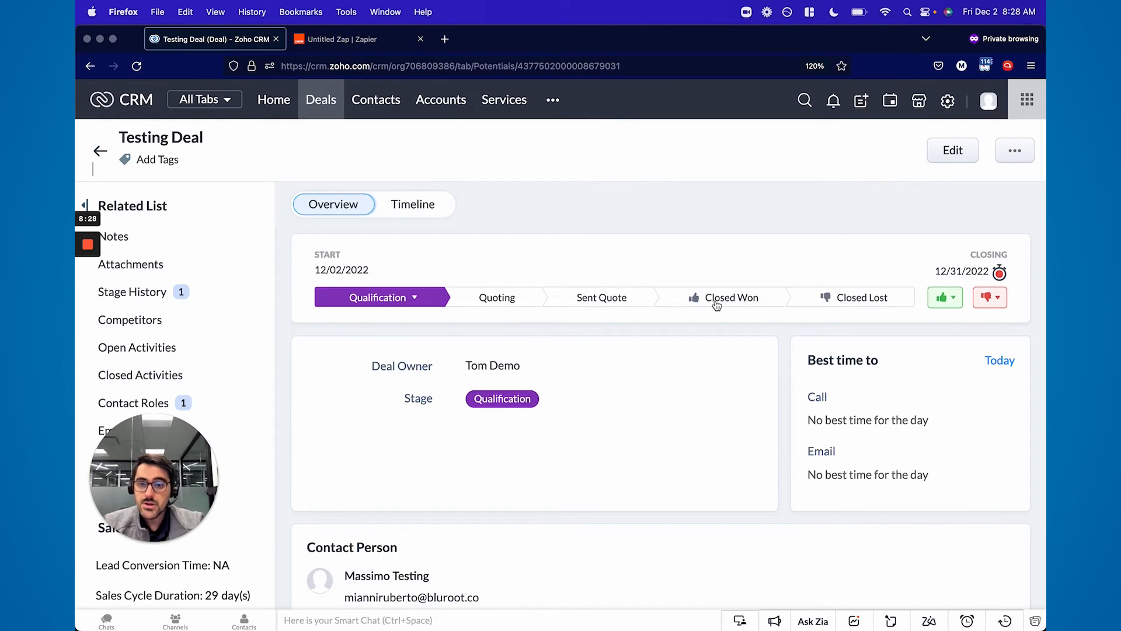
- Mark Testing Deal Closed Won at 50000, check its Timeline for the webhook, and return to Zapier
left_click(731, 297)
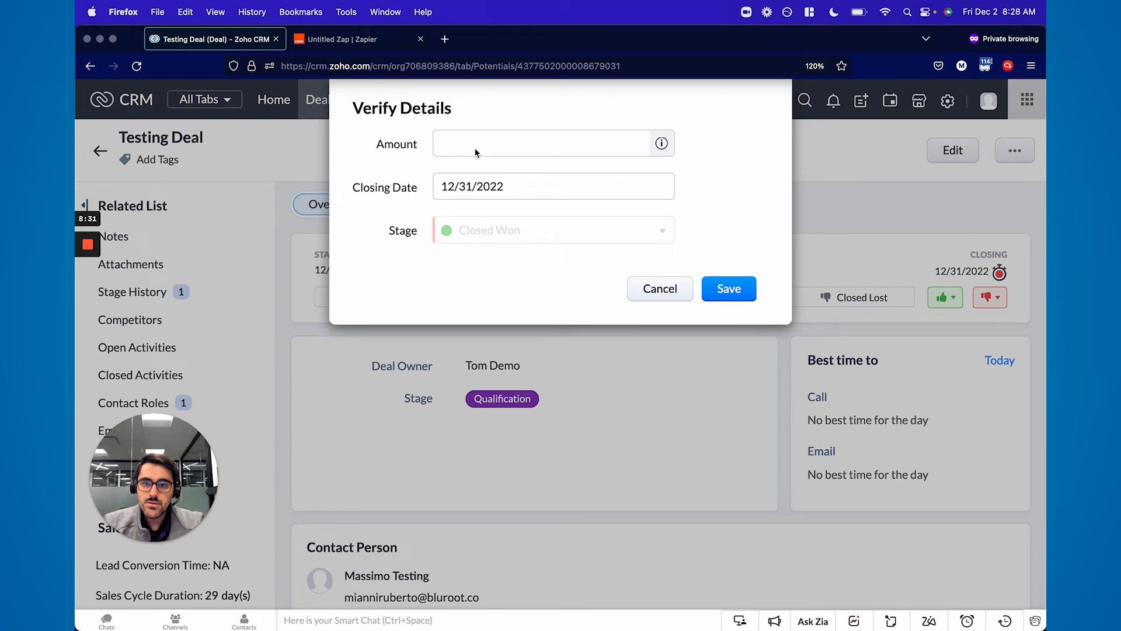
type("50000")
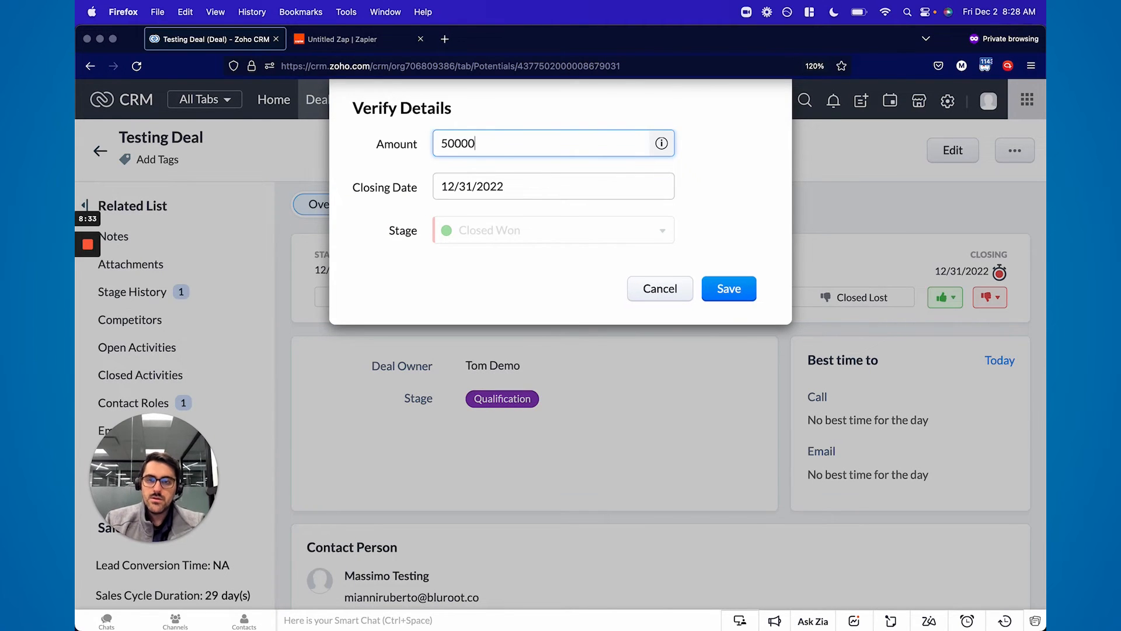
left_click(727, 289)
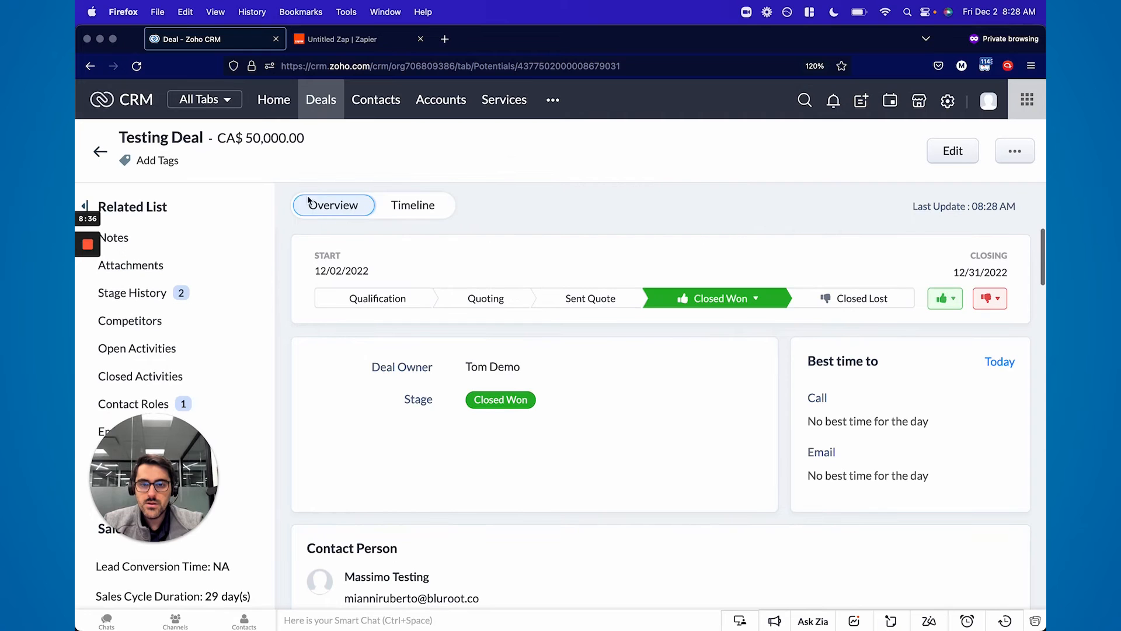
left_click(413, 205)
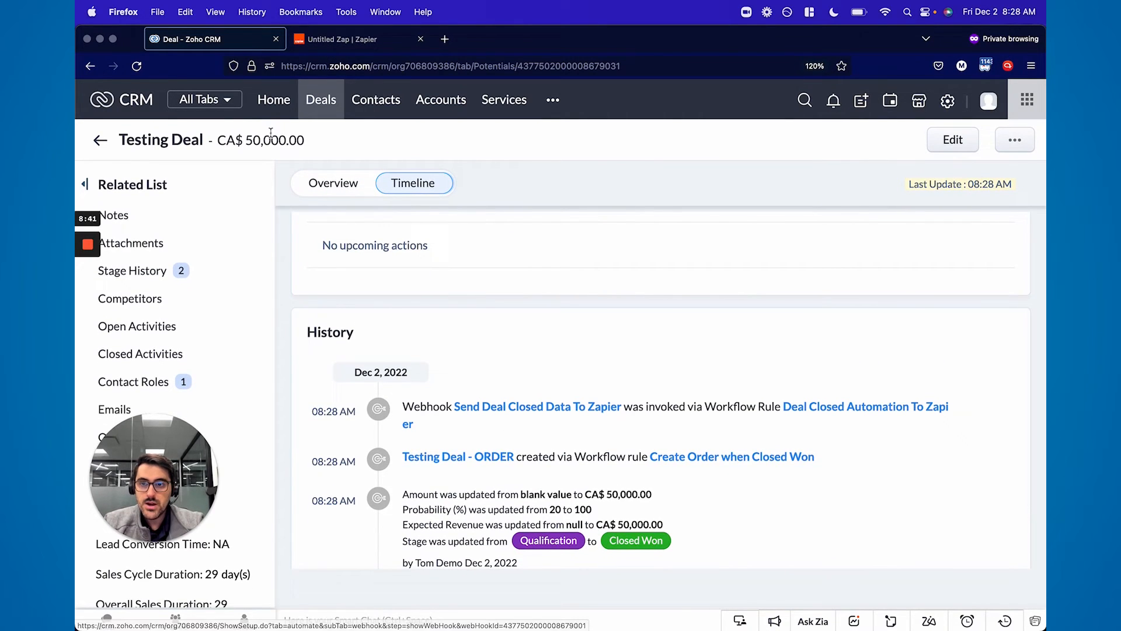
left_click(347, 39)
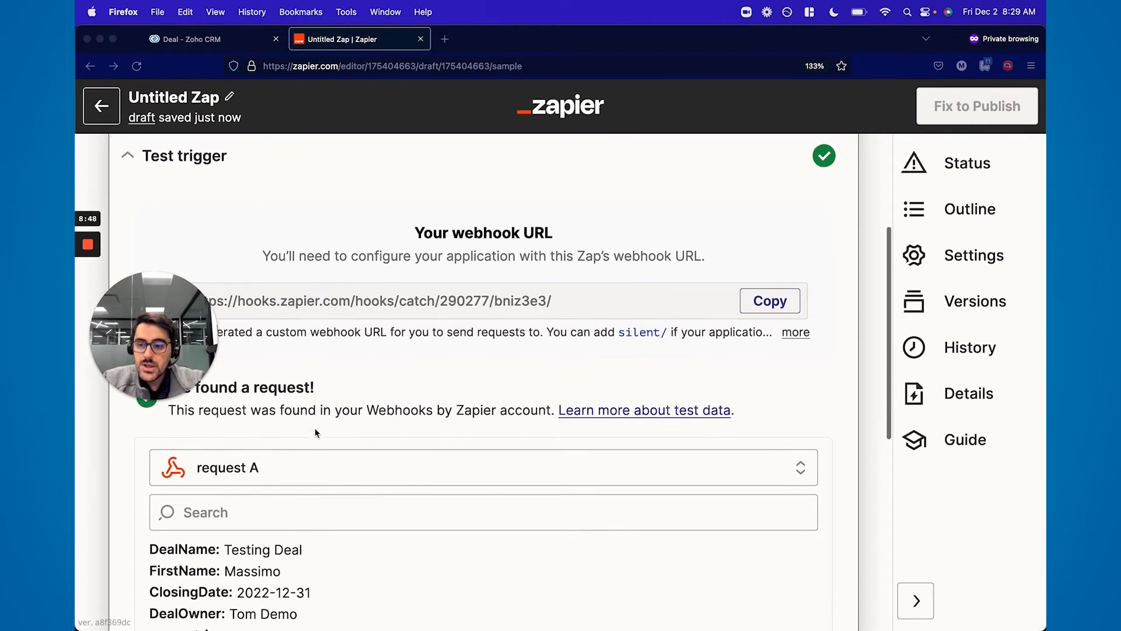
- Scroll down the Zap editor to reach the new Zoho CRM action step
scroll("down", 3)
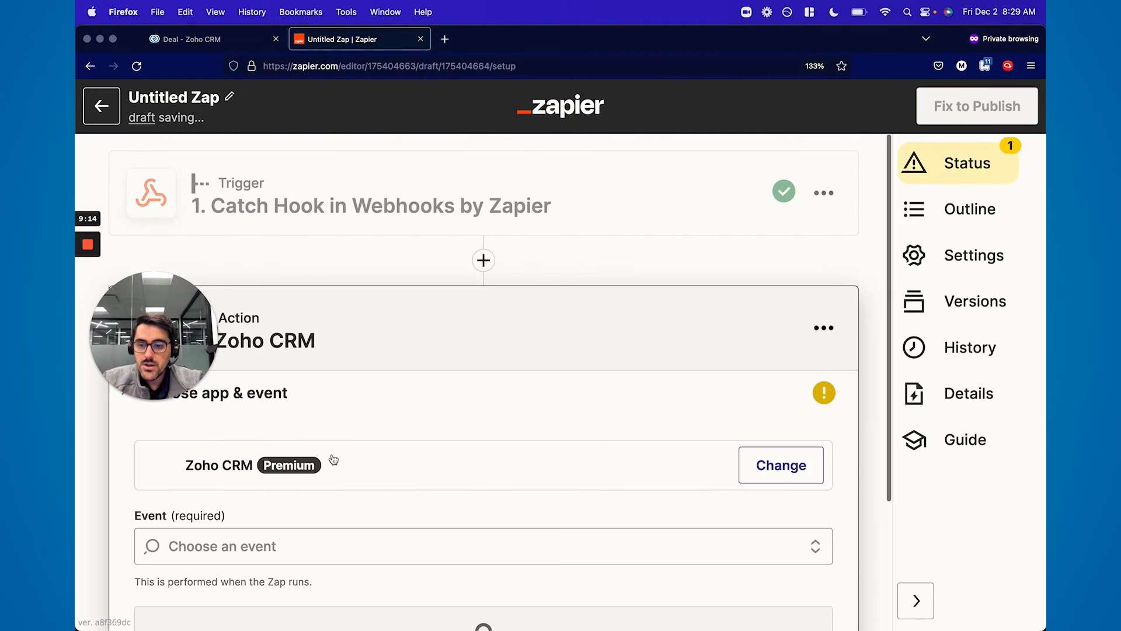
- Set the event to Create Module Entry and choose the connected Zoho CRM account
scroll("down", 3)
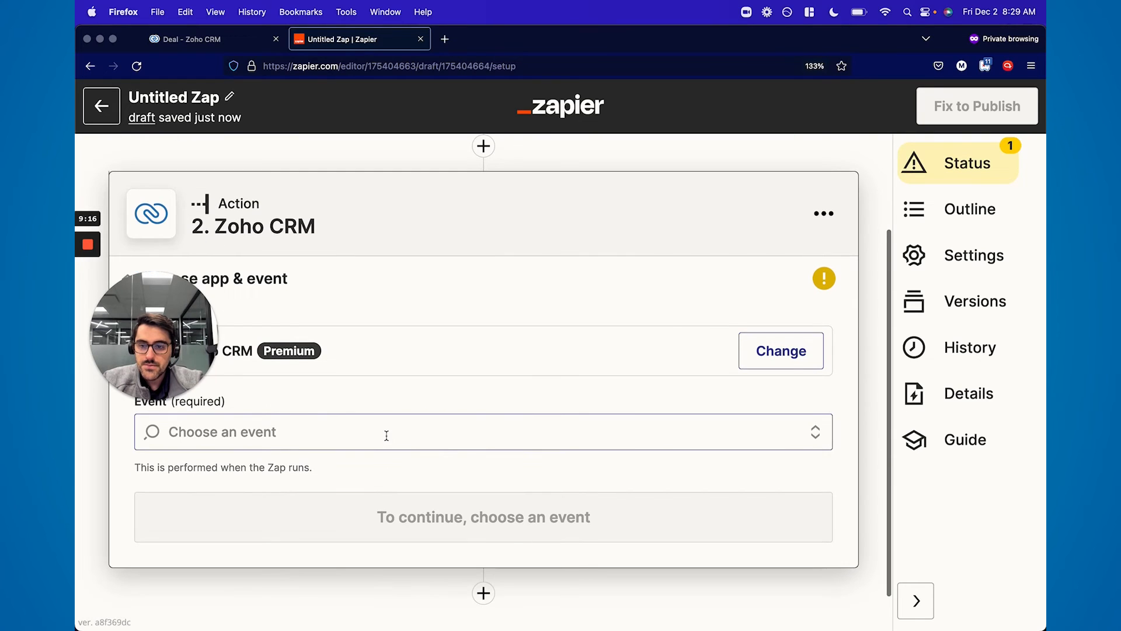
left_click(484, 431)
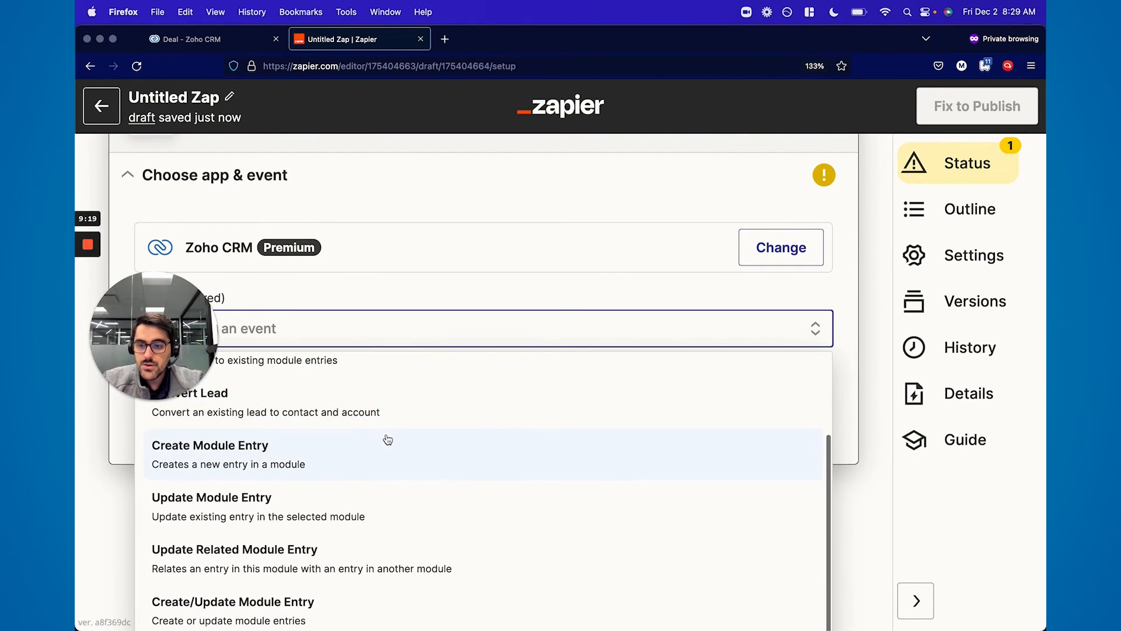
left_click(209, 445)
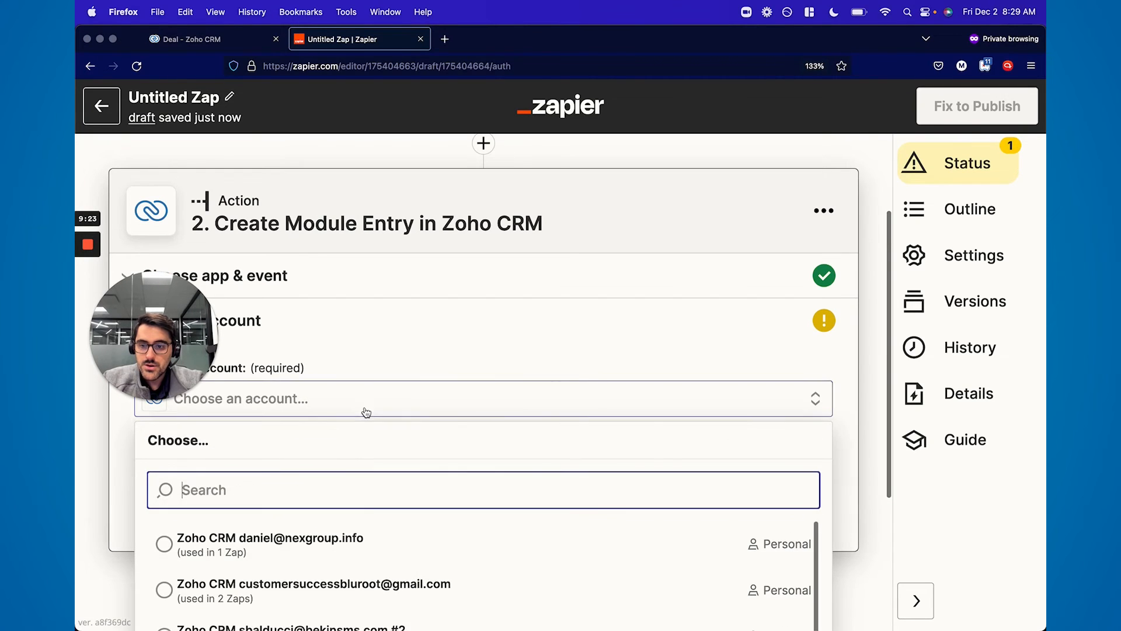
left_click(313, 584)
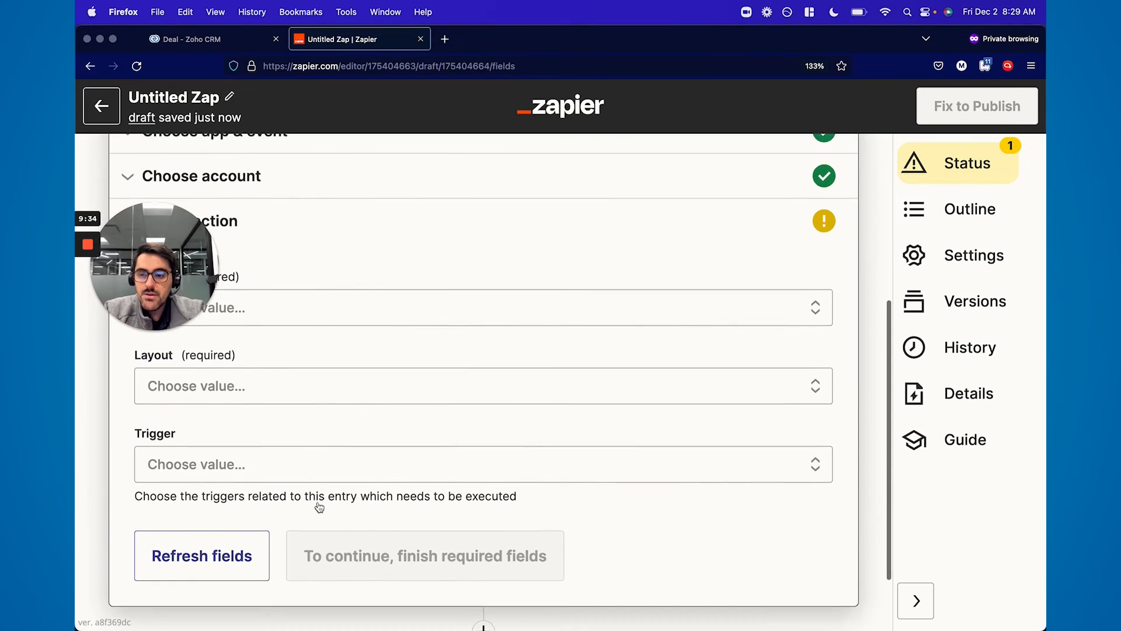
scroll("down", 3)
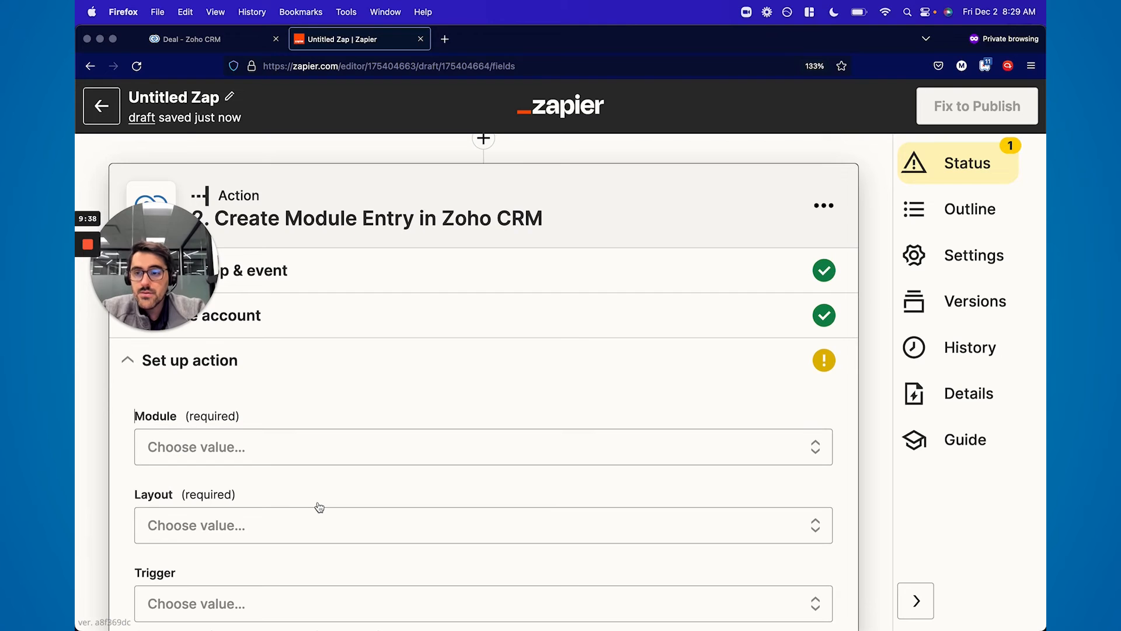
- Select the Zoho CRM module for the new entry and start choosing its layout
left_click(483, 447)
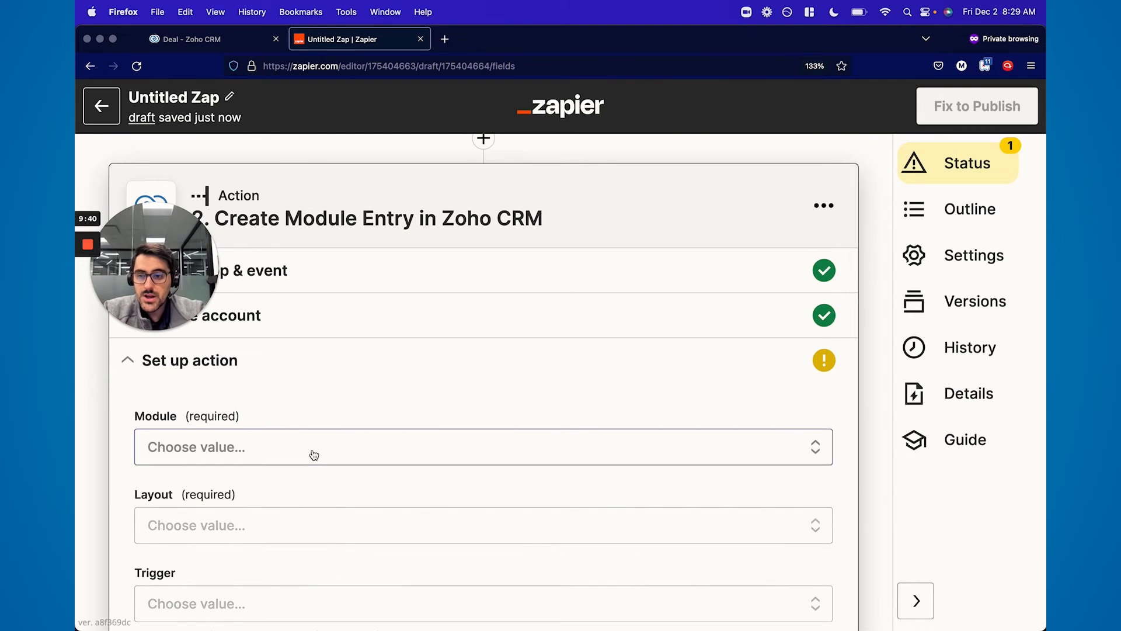
left_click(482, 447)
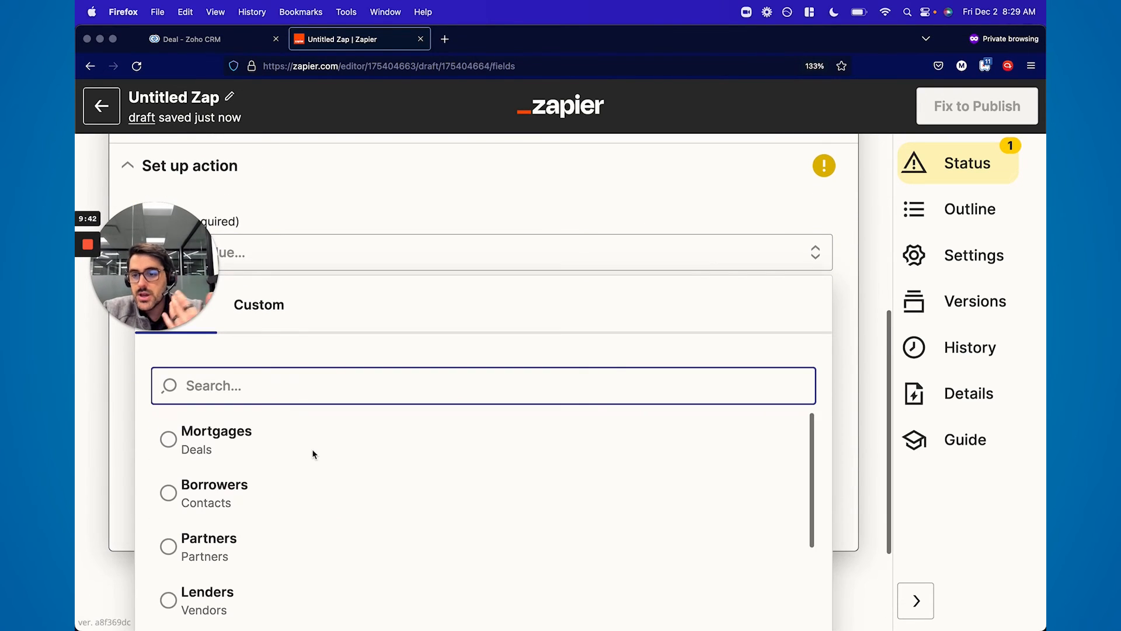
left_click(170, 493)
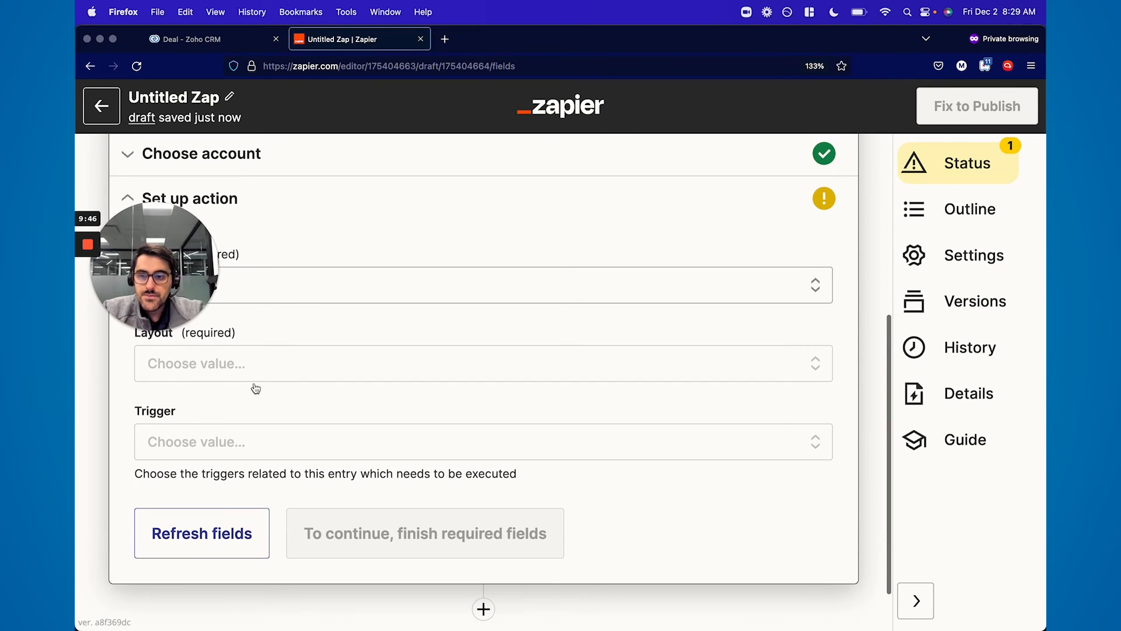
left_click(482, 362)
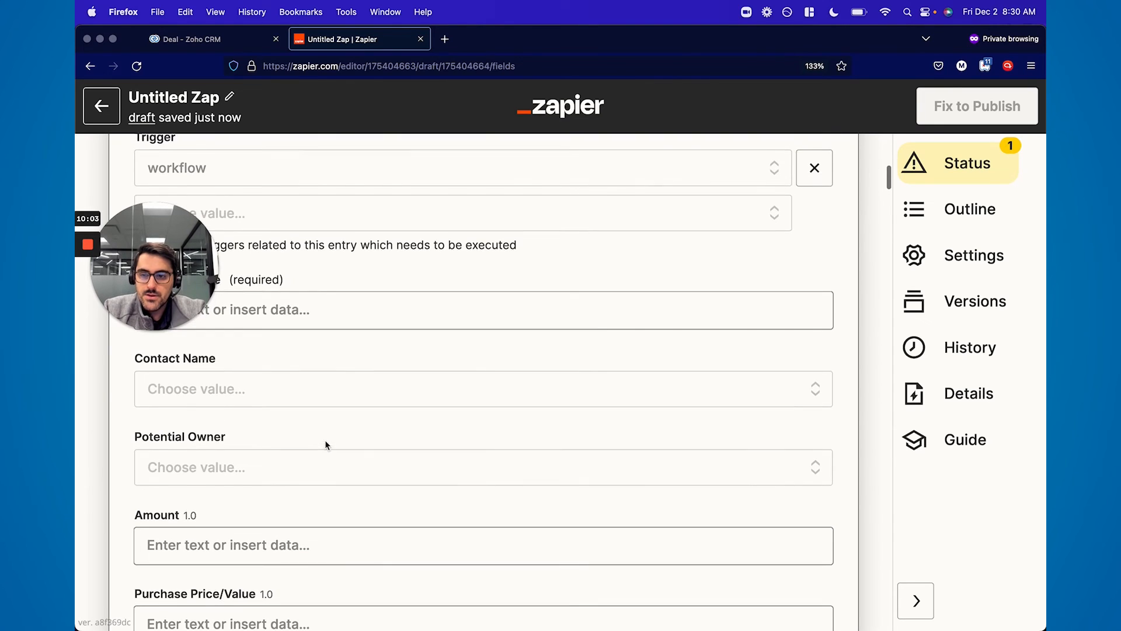
left_click(483, 310)
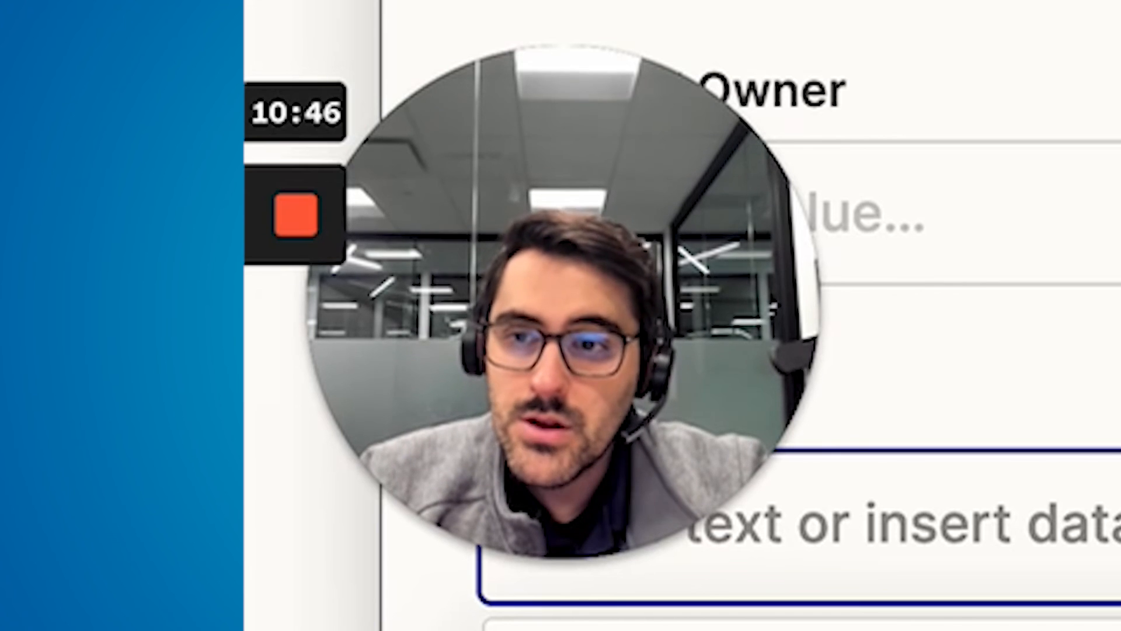
- Bring up the Insert Data panel for the Amount field listing Catch Hook values like Deal Name and Closing Date
left_click(469, 323)
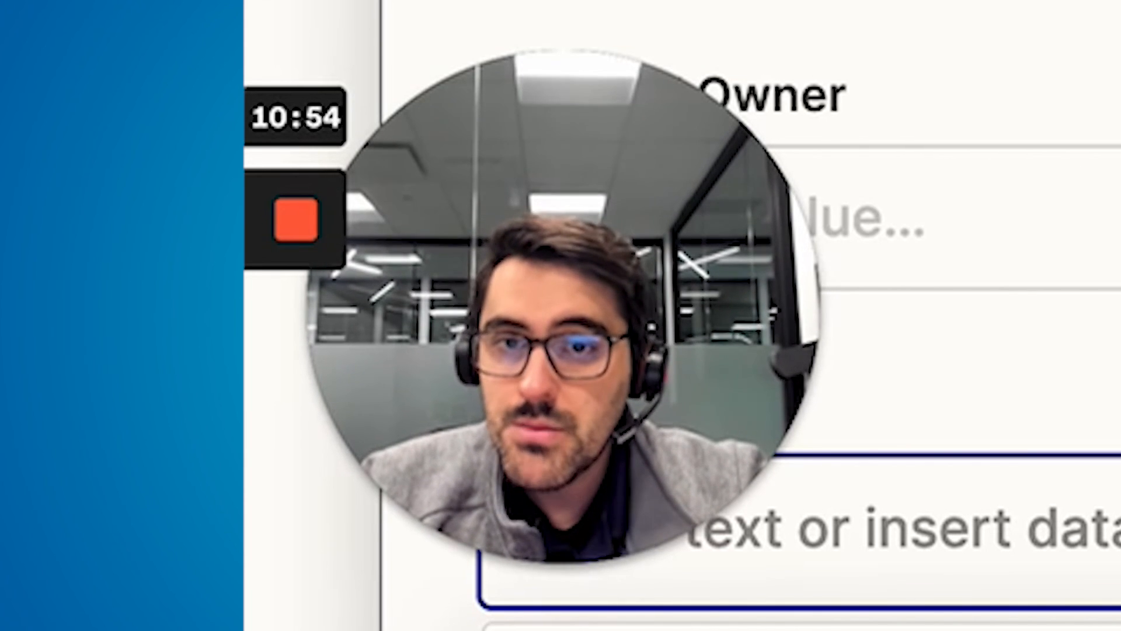
left_click(471, 323)
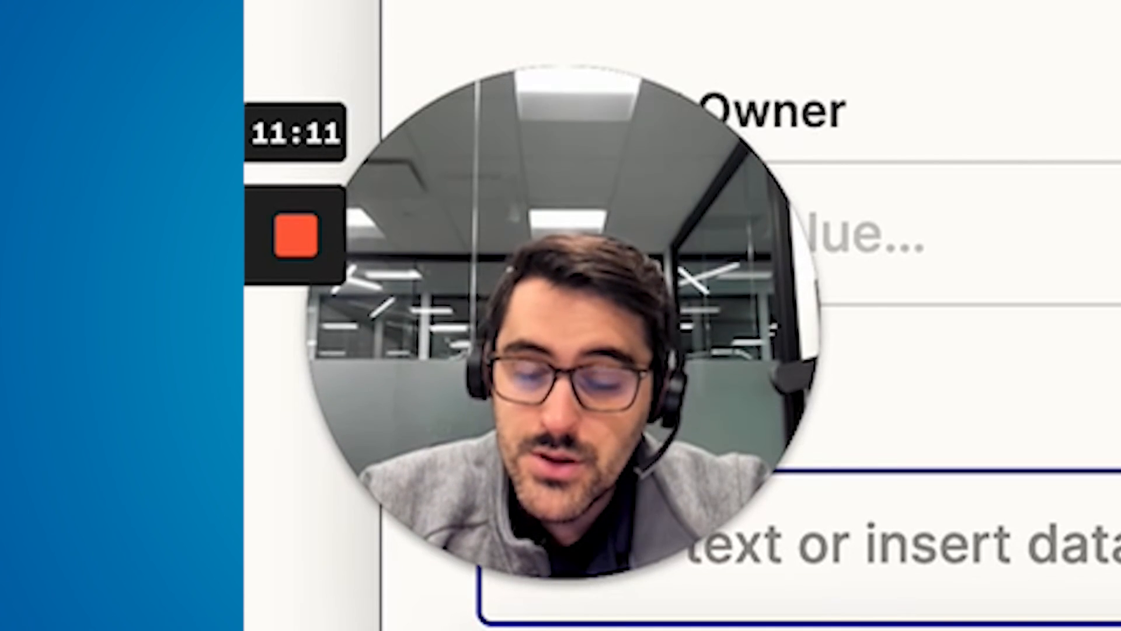
left_click(471, 323)
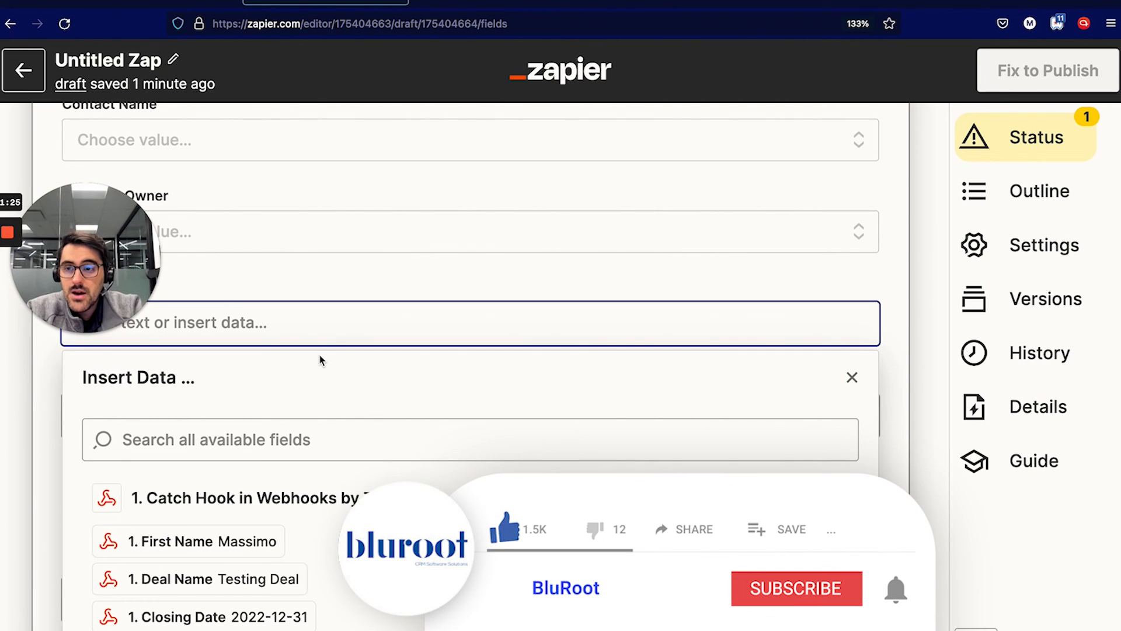
left_click(796, 589)
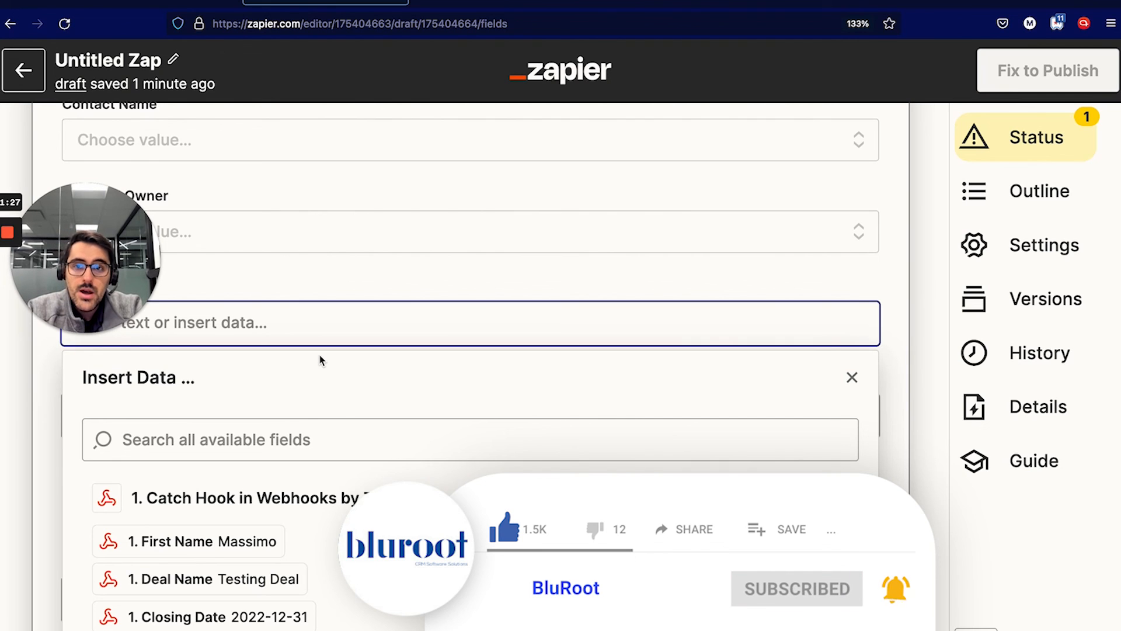